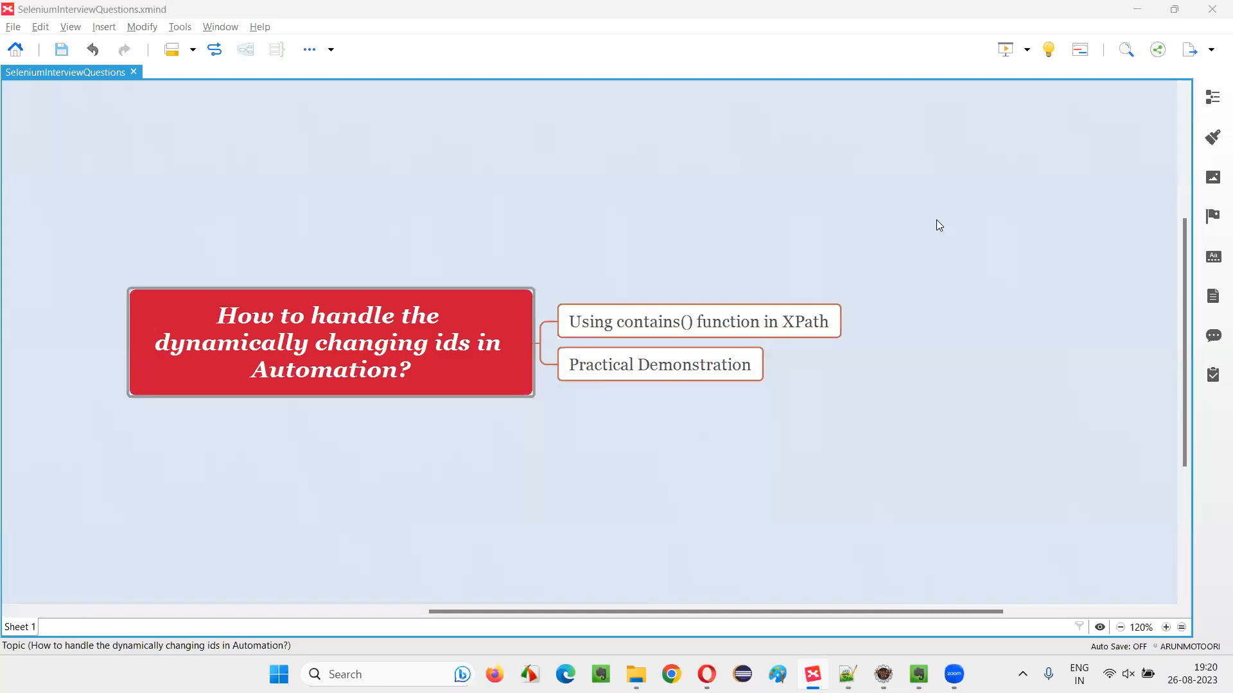
pyautogui.moveTo(938, 239)
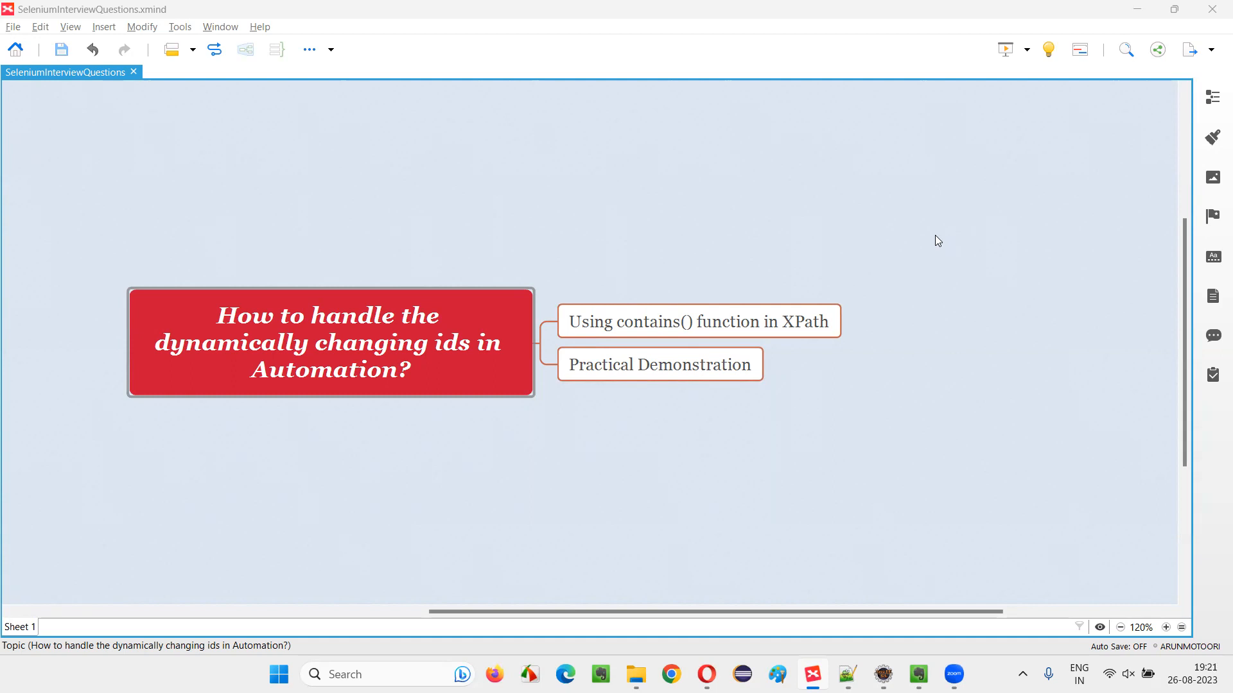
# Step: Review the central question on dynamically changing ids and its 'Using contains() function in XPath' subtopic
pyautogui.click(434, 377)
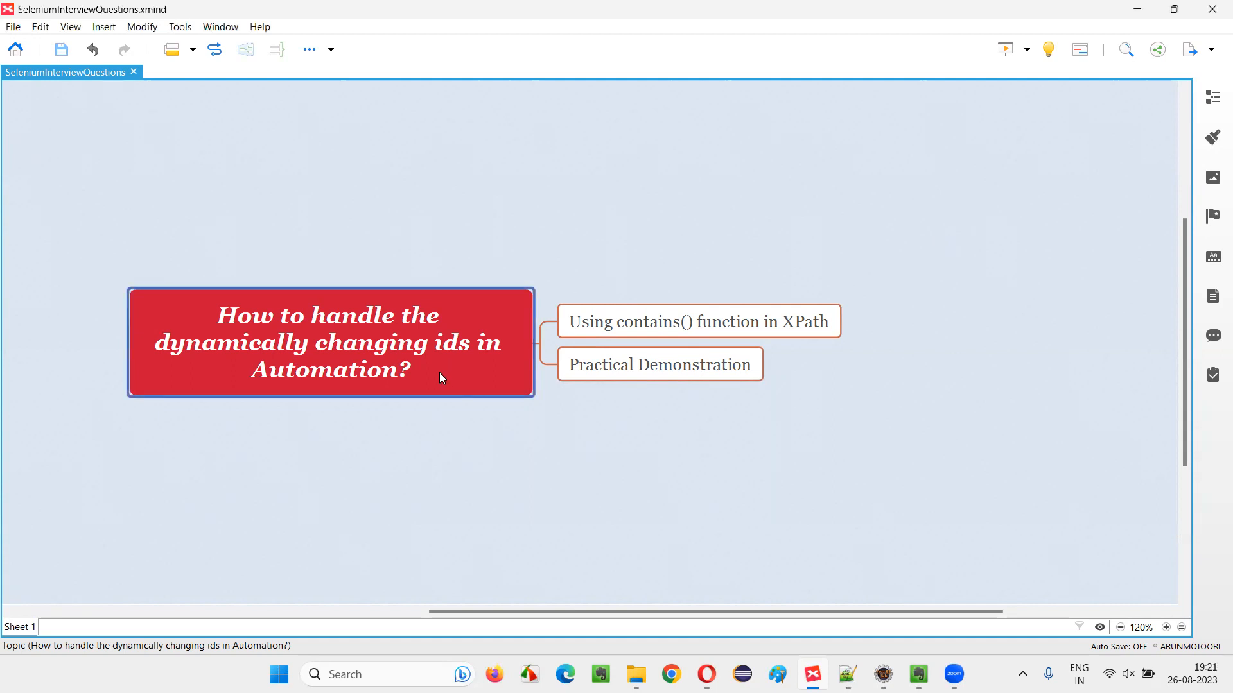
pyautogui.moveTo(252, 334)
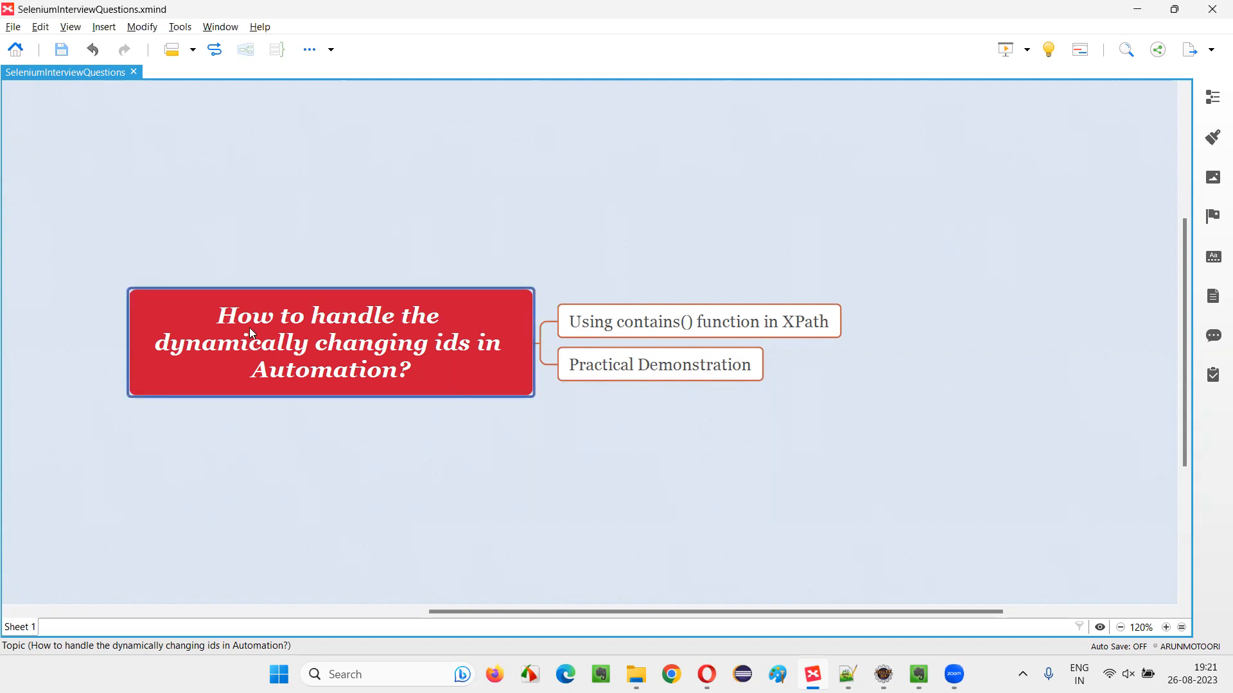
pyautogui.moveTo(280, 378)
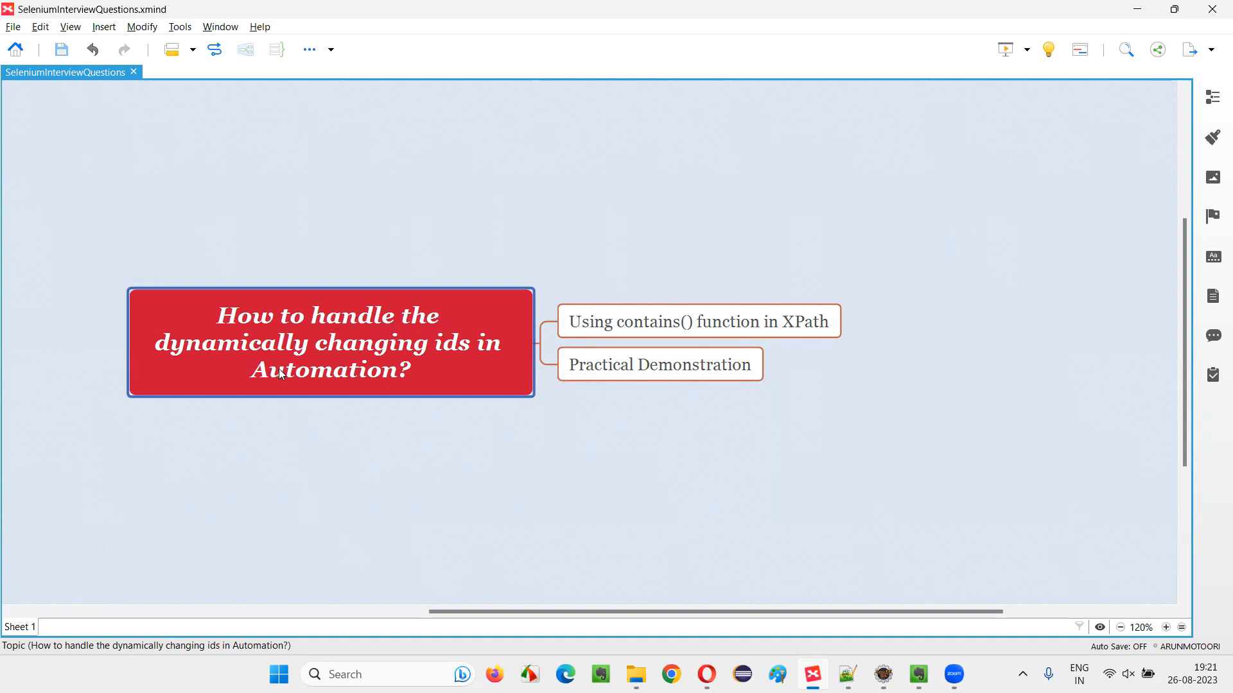
pyautogui.moveTo(368, 384)
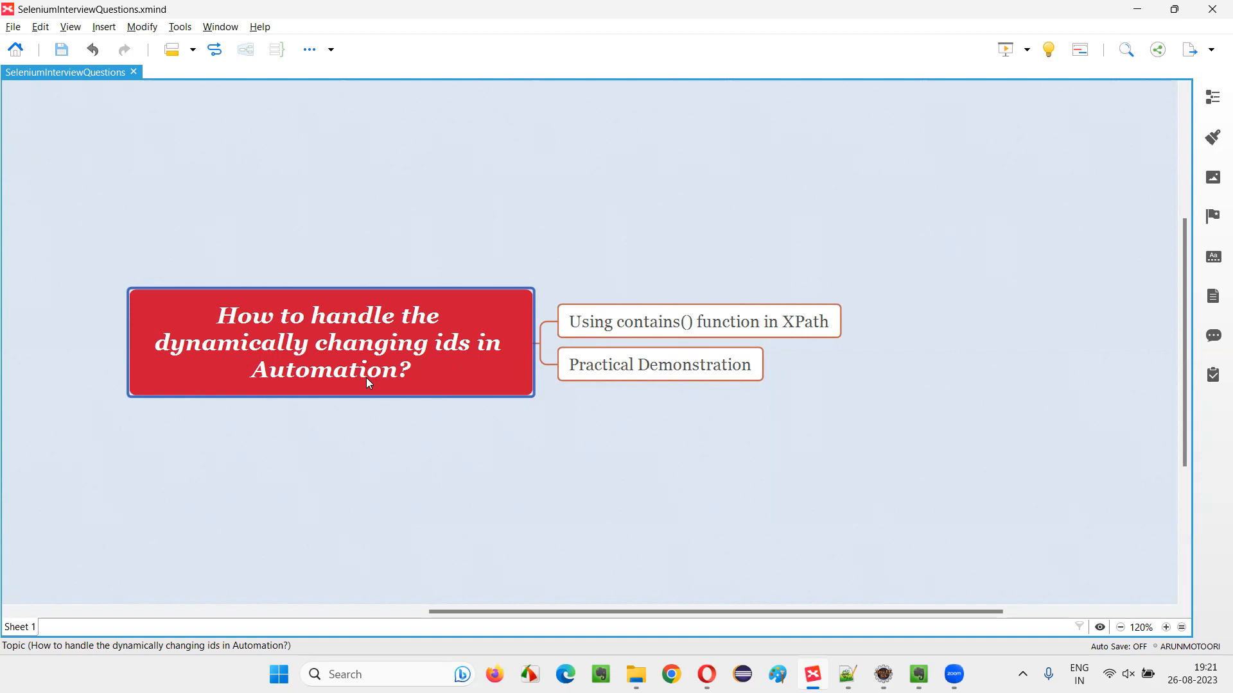
pyautogui.moveTo(216, 355)
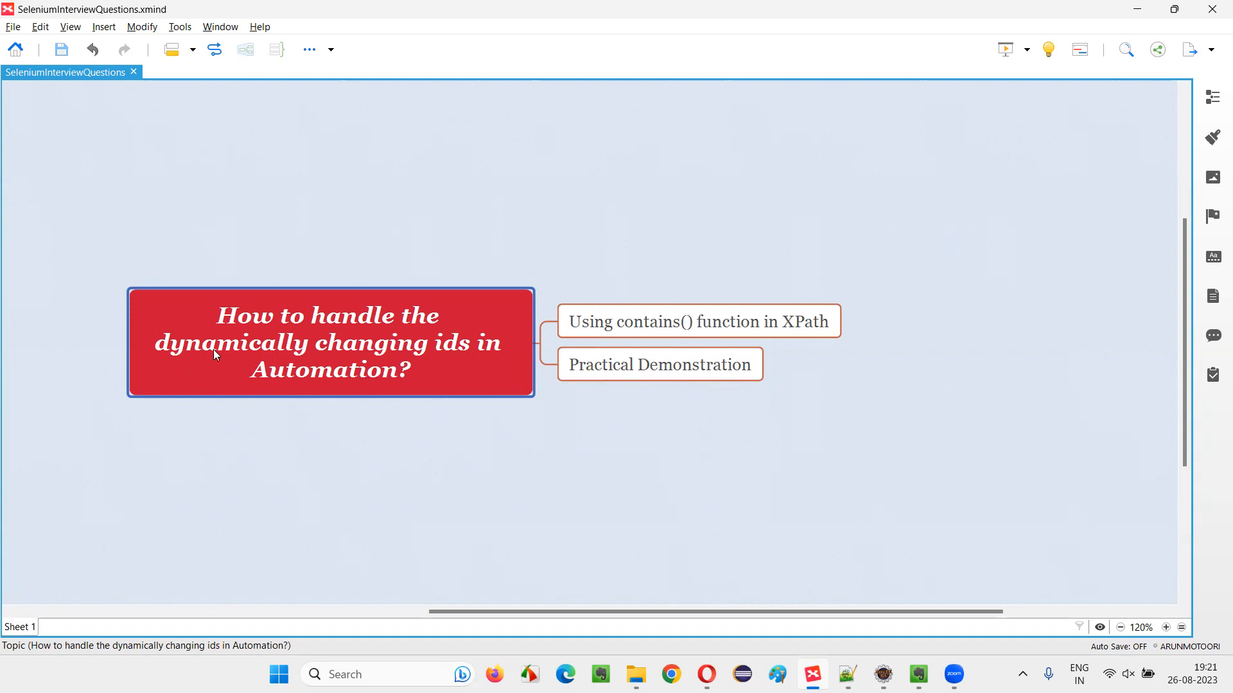
pyautogui.moveTo(375, 363)
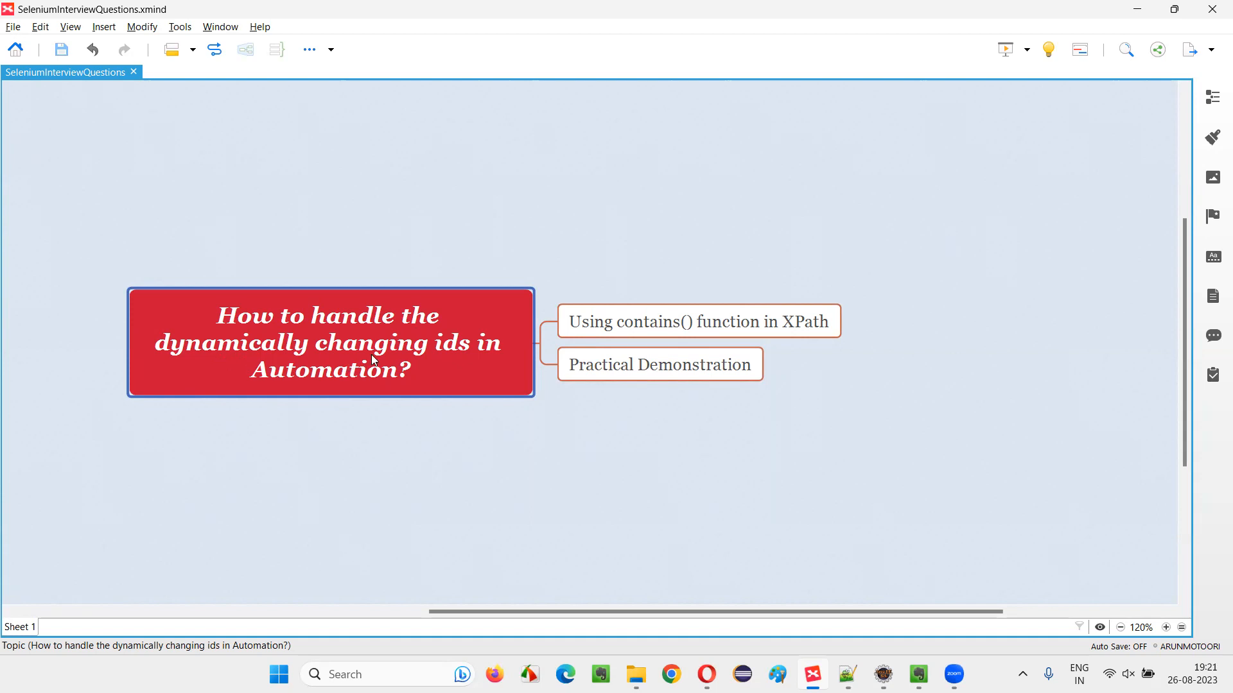
pyautogui.moveTo(467, 350)
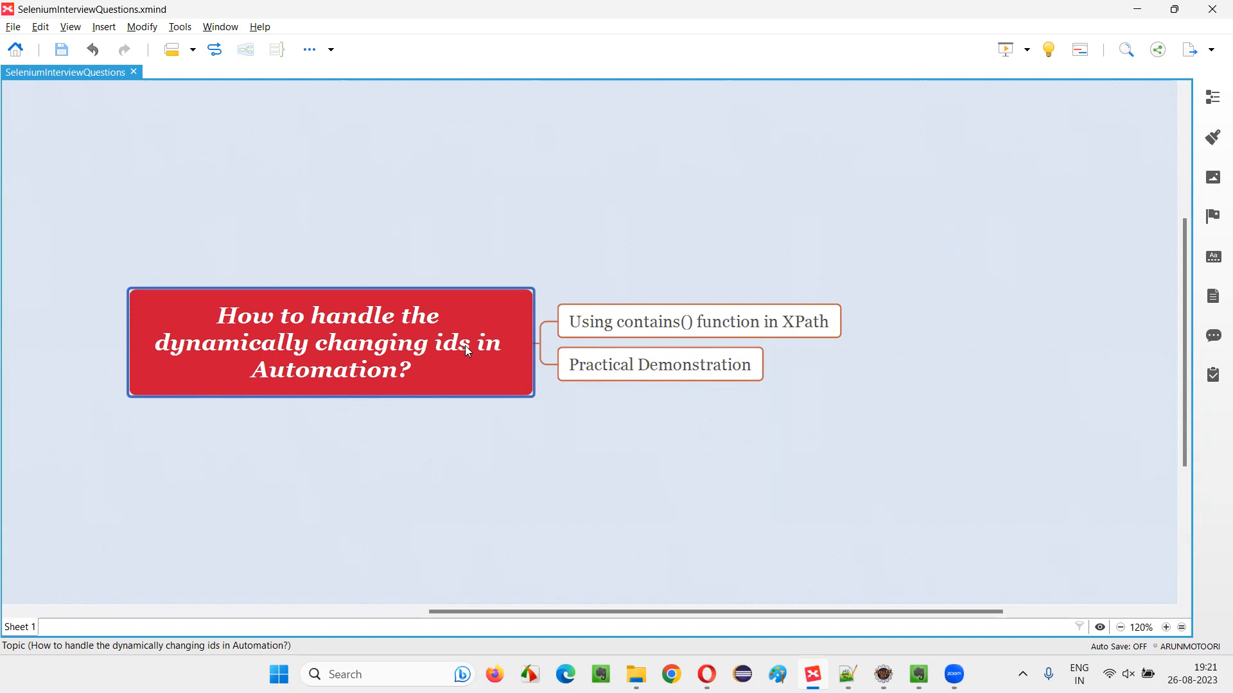
pyautogui.moveTo(469, 309)
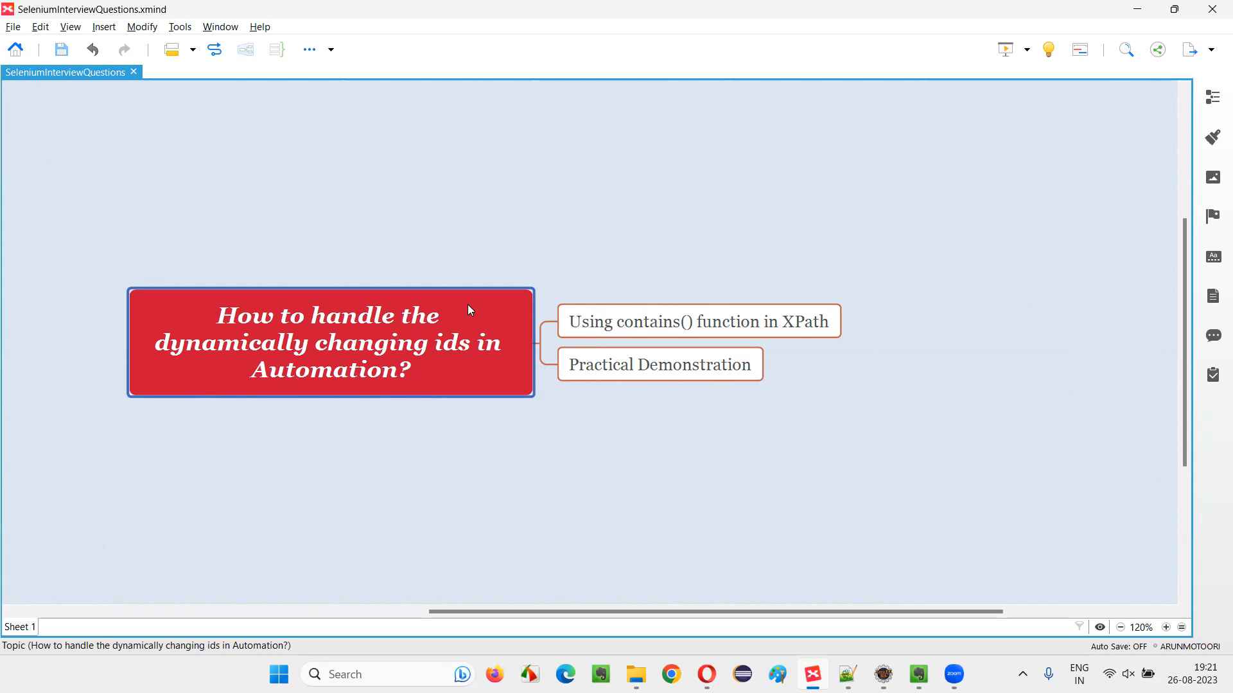
pyautogui.moveTo(467, 347)
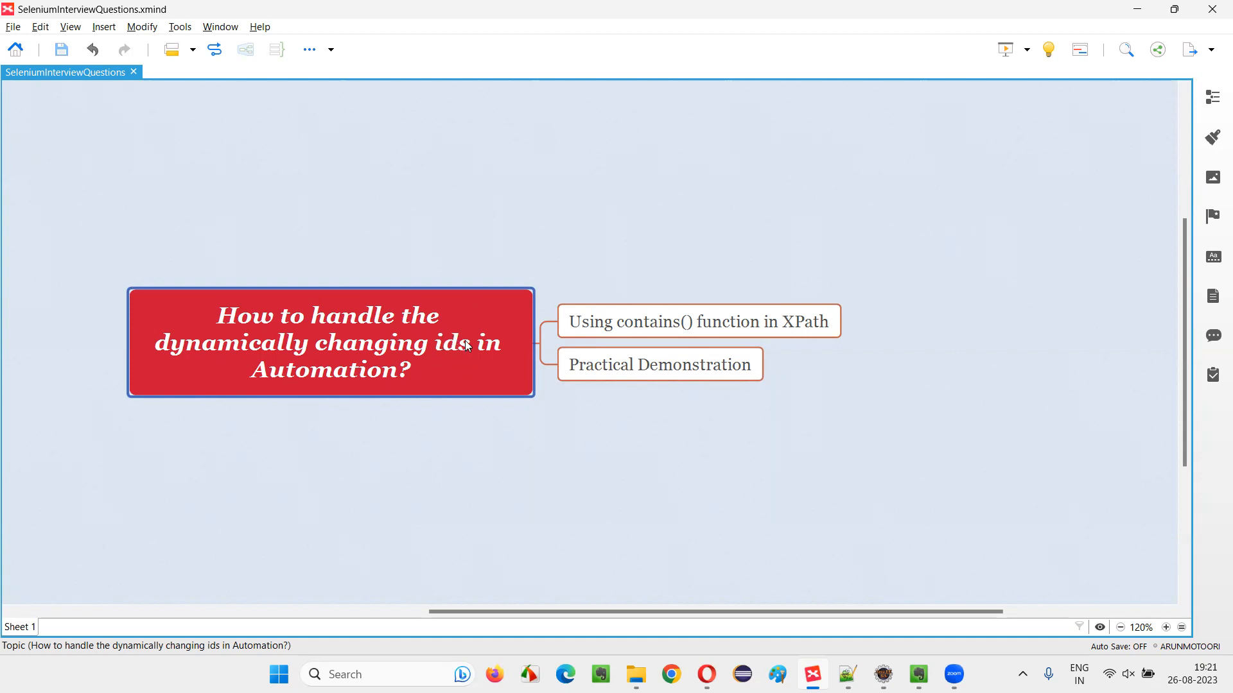
pyautogui.moveTo(452, 357)
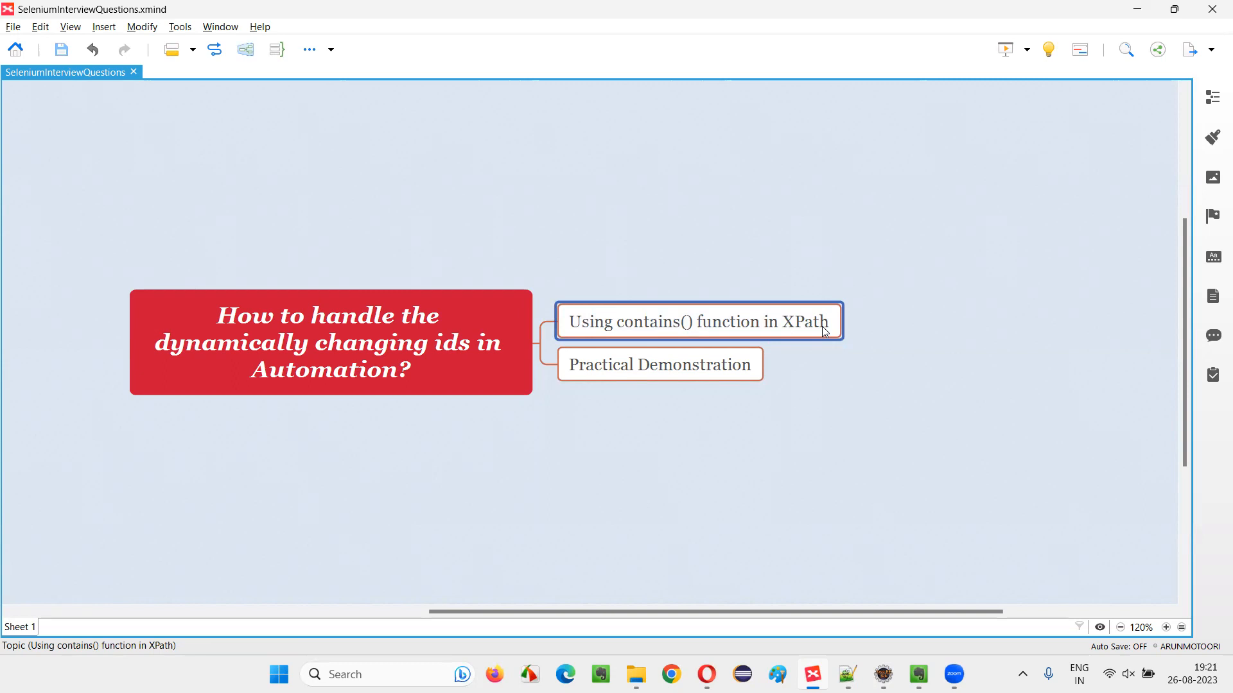
pyautogui.moveTo(678, 334)
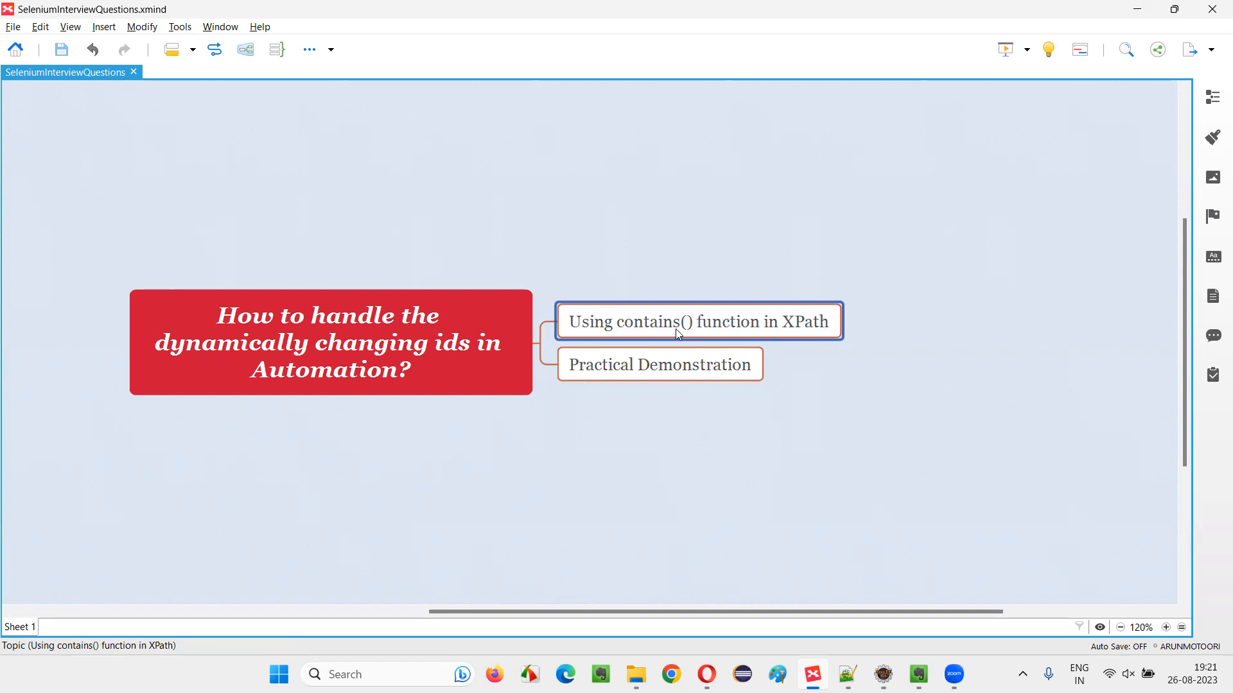
pyautogui.moveTo(719, 332)
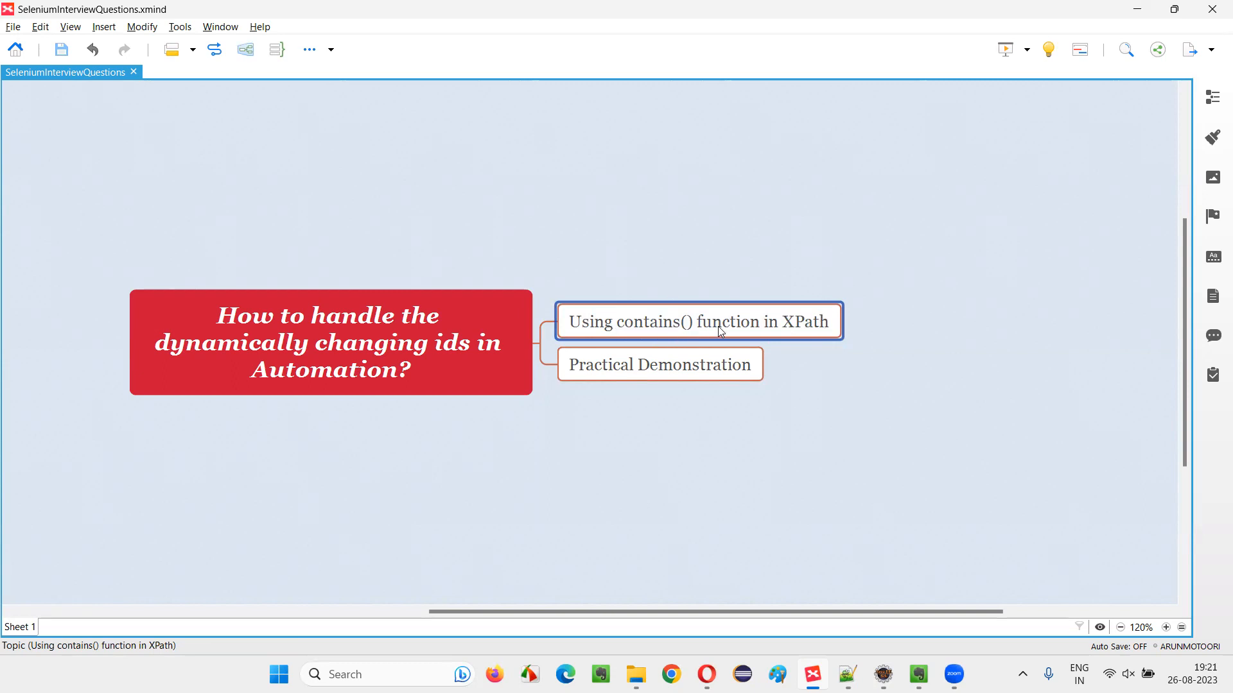
pyautogui.moveTo(707, 327)
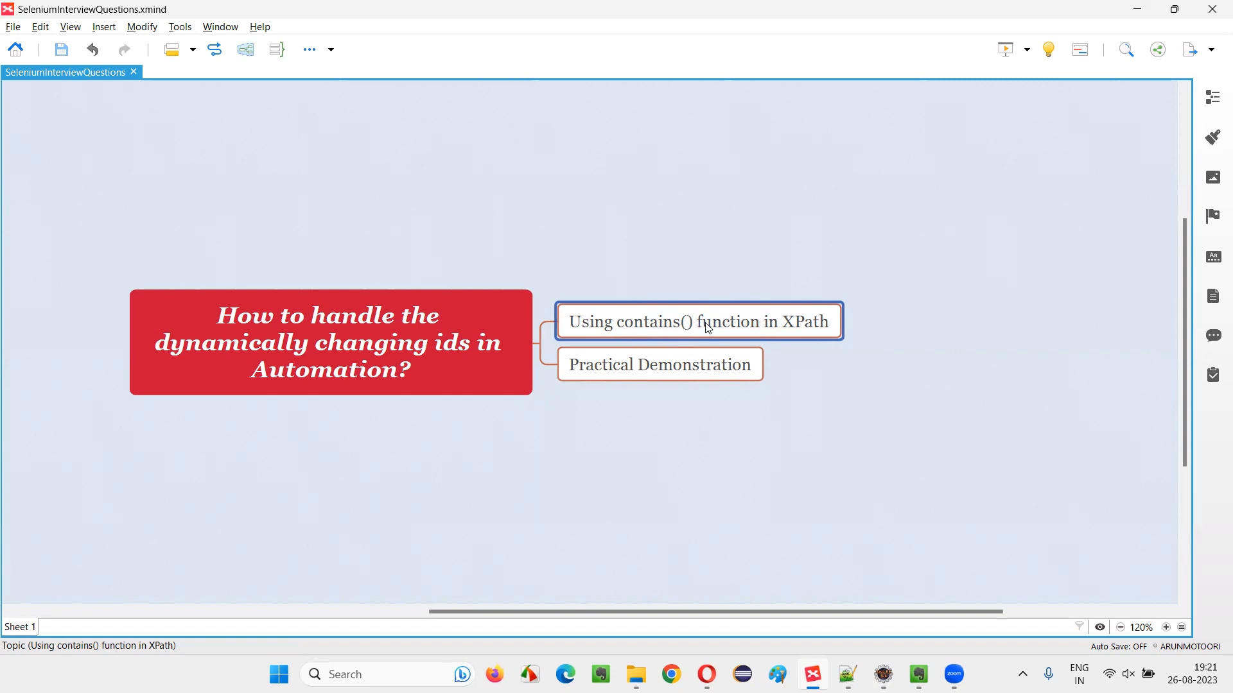
pyautogui.click(359, 355)
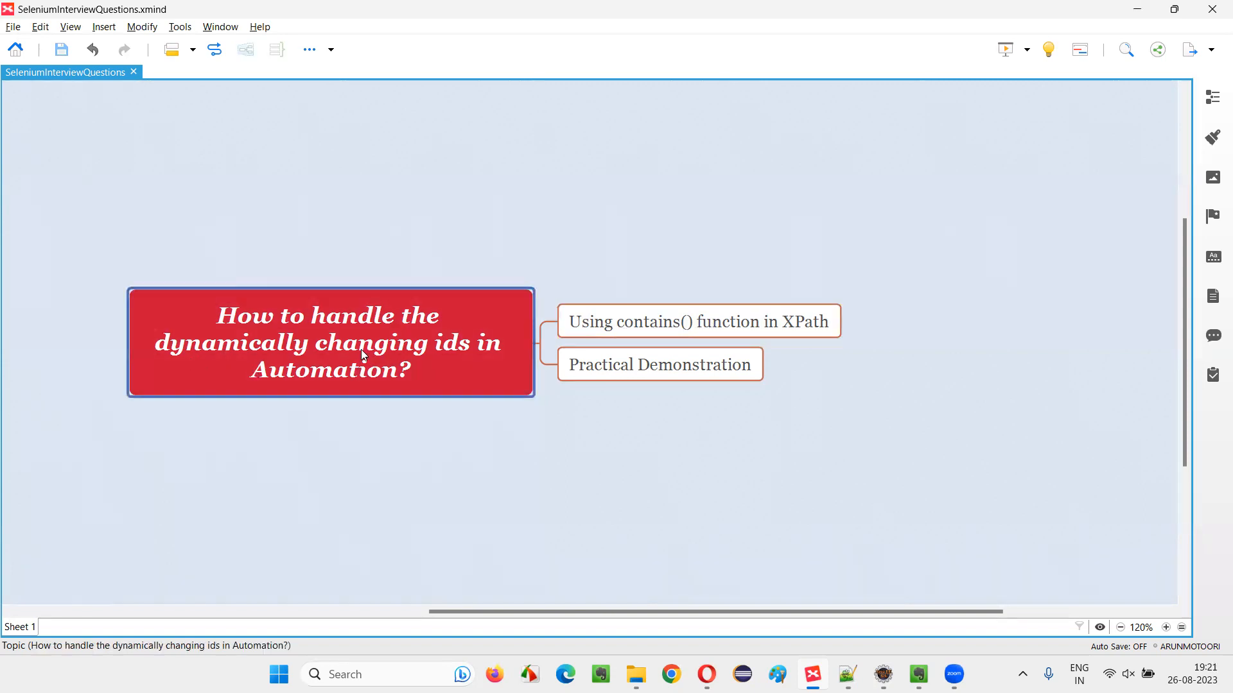
pyautogui.moveTo(449, 352)
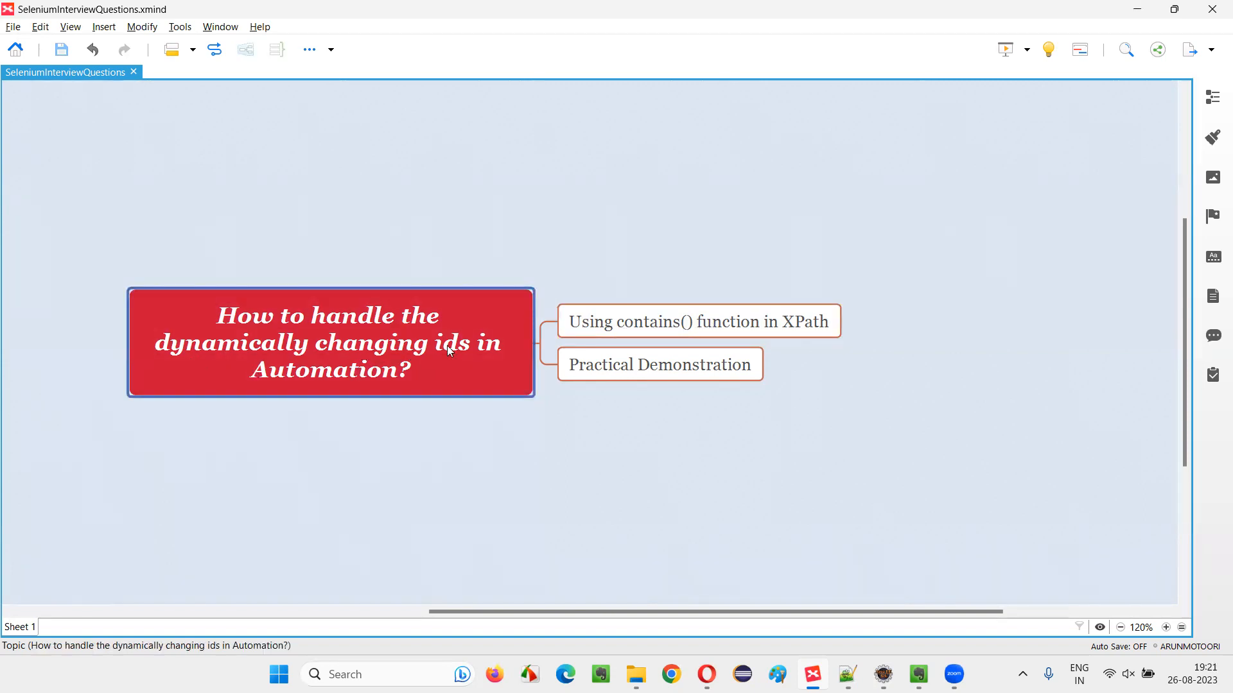
pyautogui.click(700, 321)
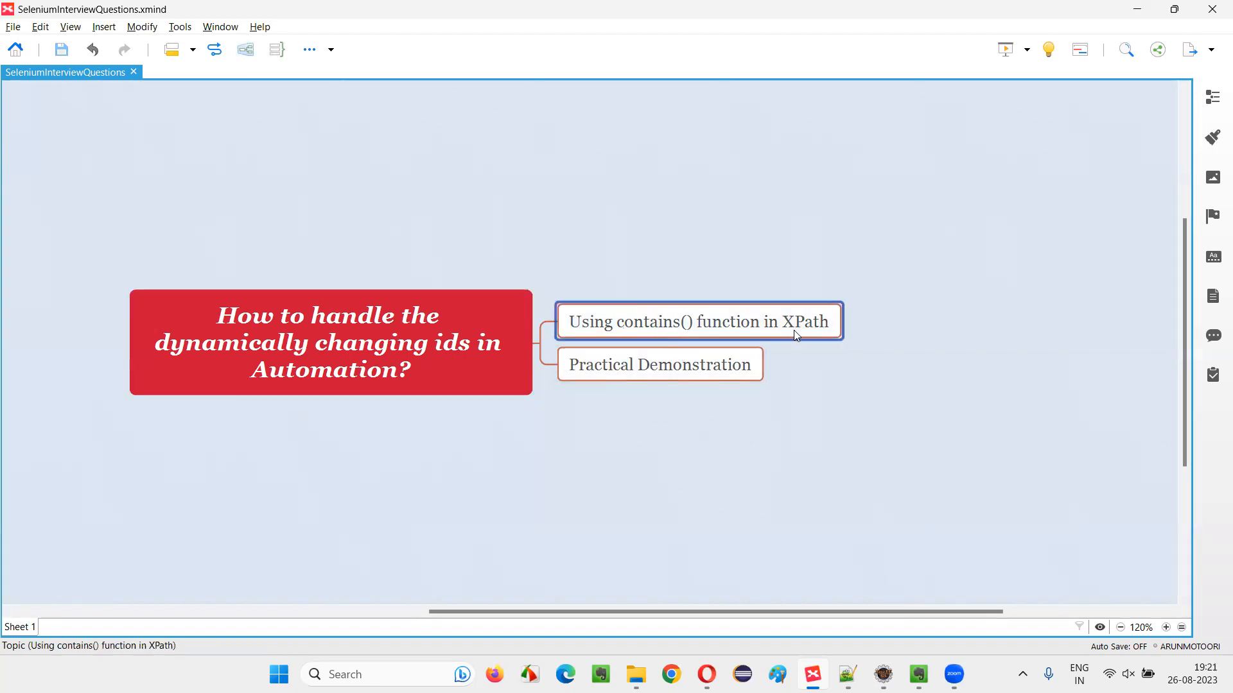
pyautogui.moveTo(658, 331)
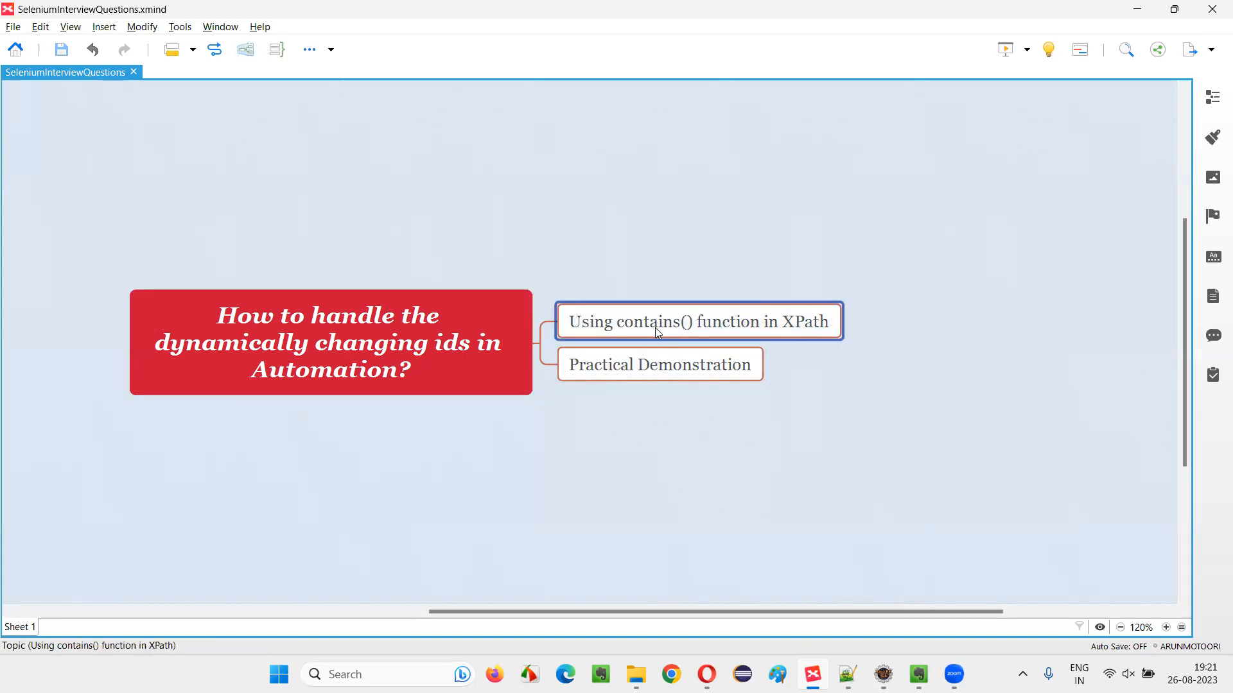
pyautogui.moveTo(656, 340)
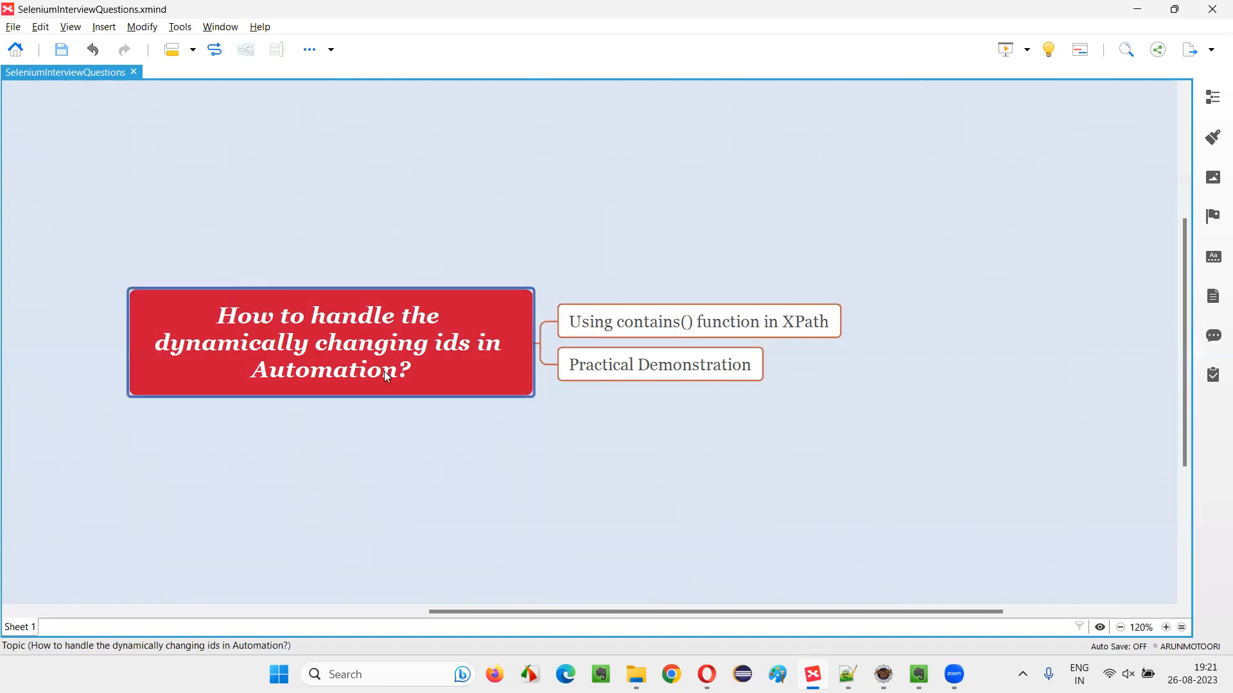
pyautogui.moveTo(912, 383)
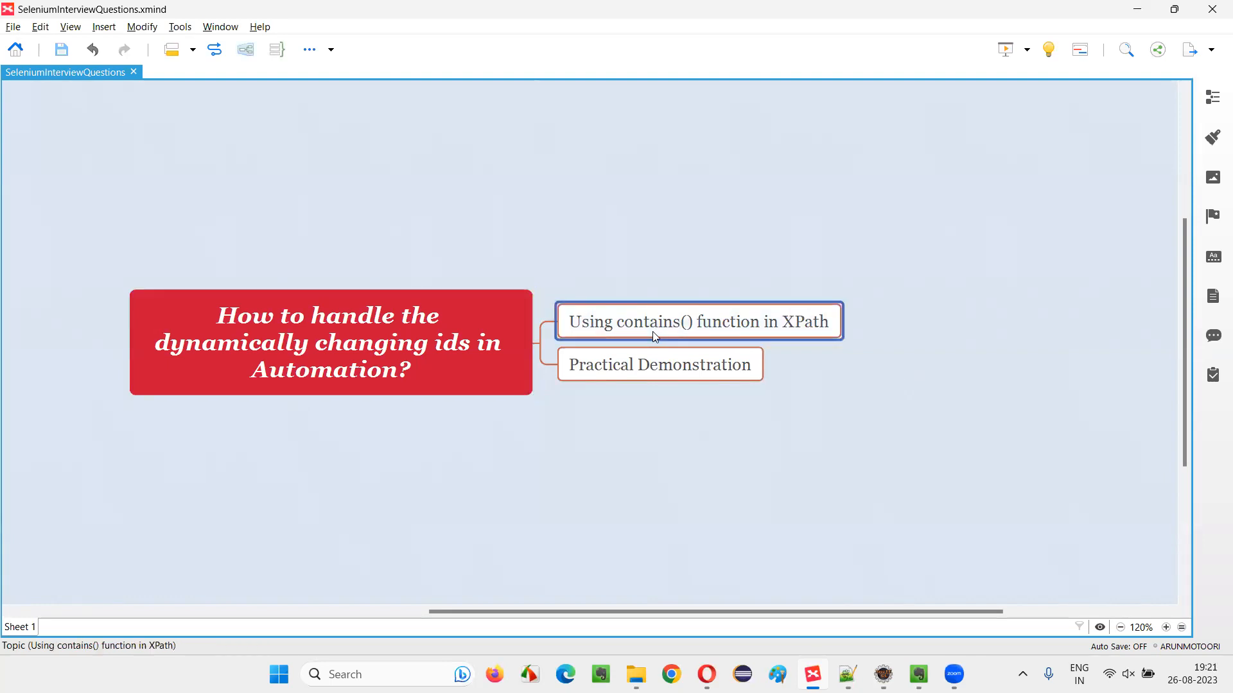
pyautogui.moveTo(869, 434)
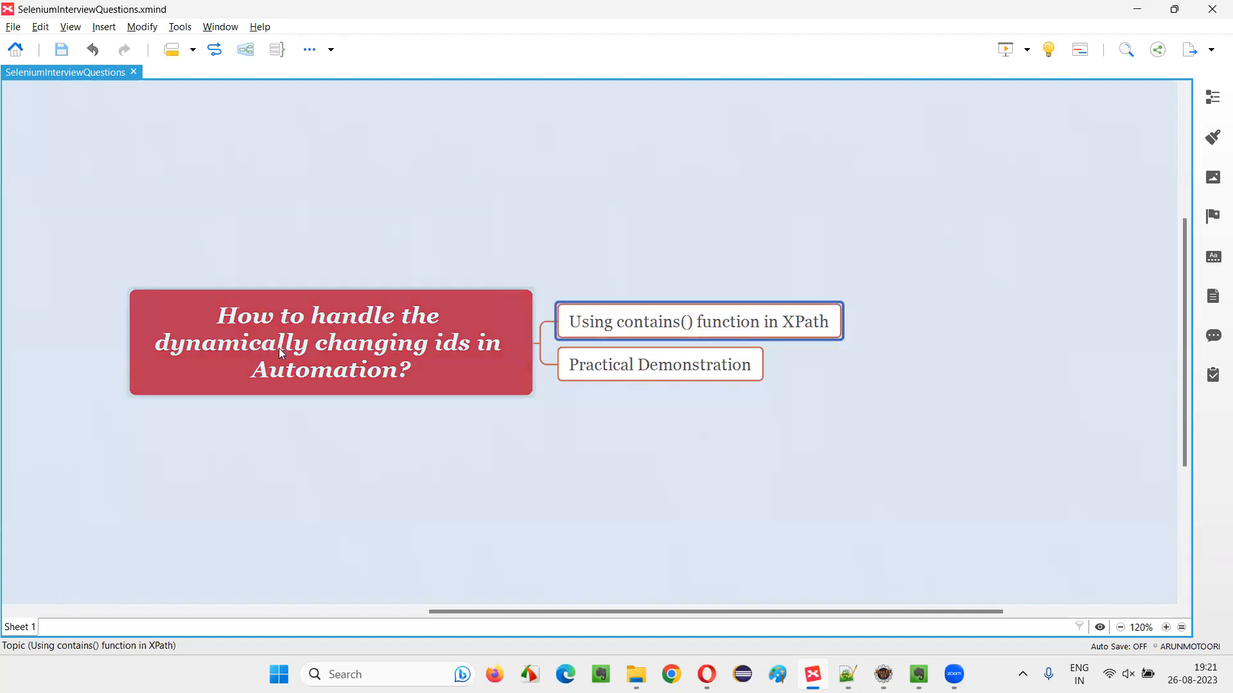
pyautogui.moveTo(452, 355)
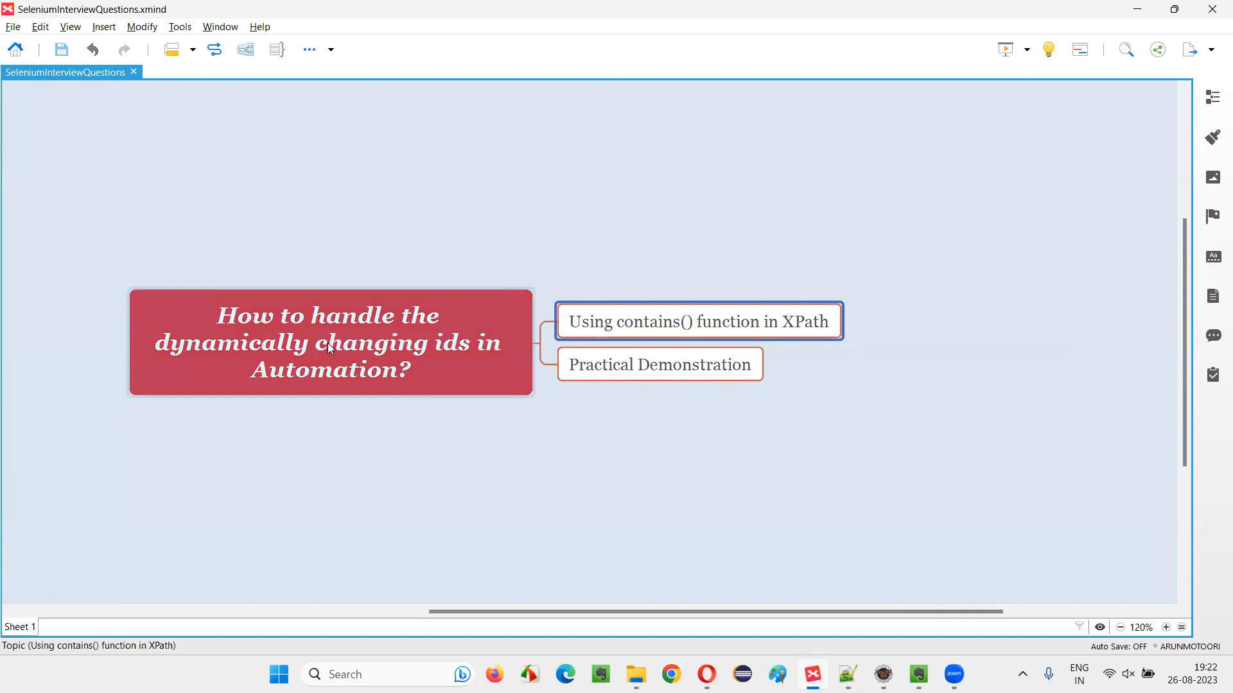
pyautogui.click(328, 350)
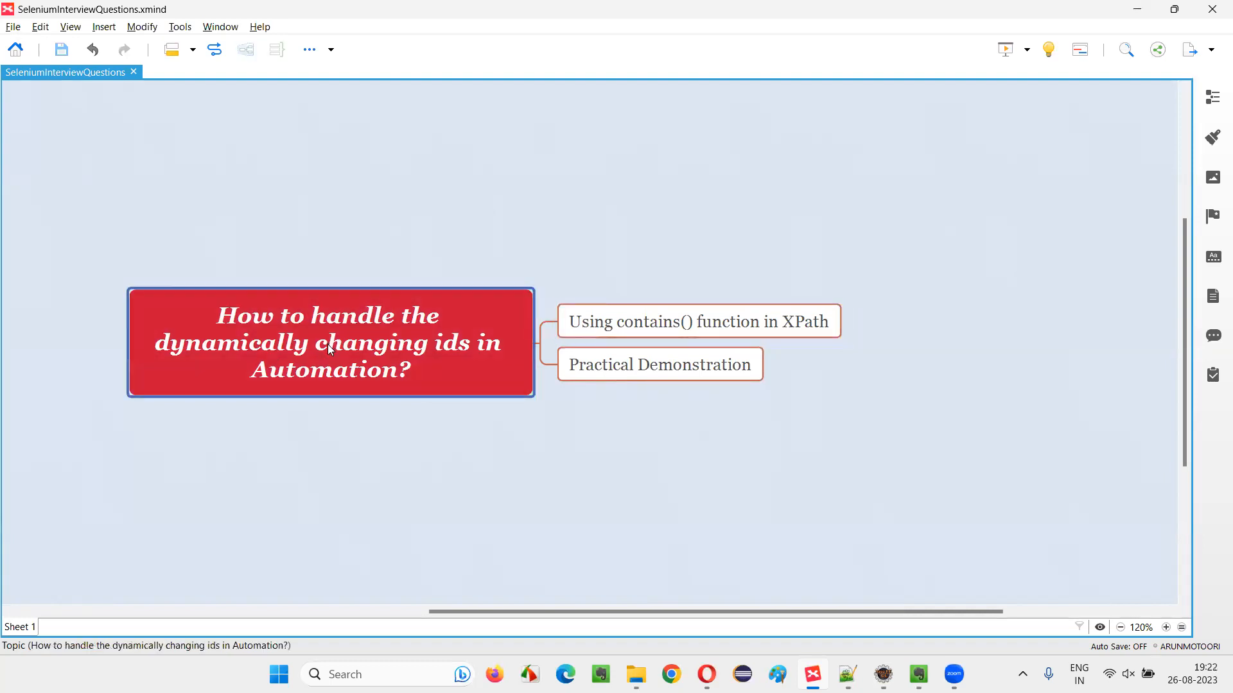
pyautogui.moveTo(473, 361)
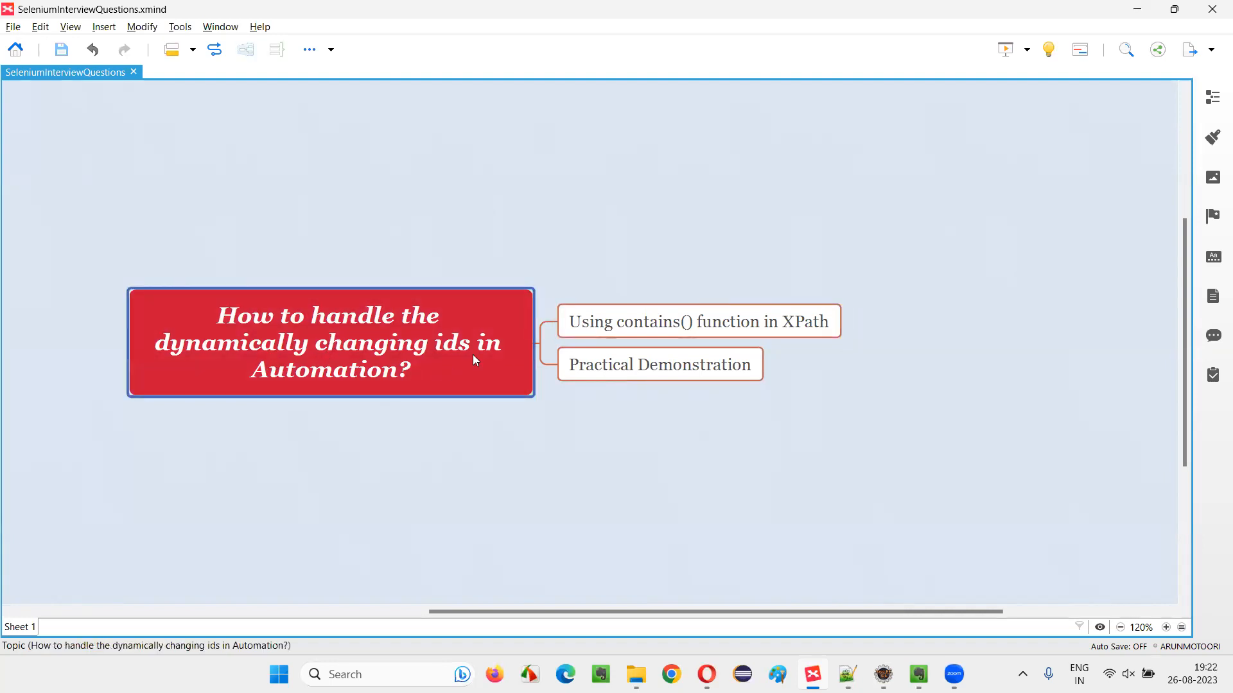
pyautogui.click(700, 321)
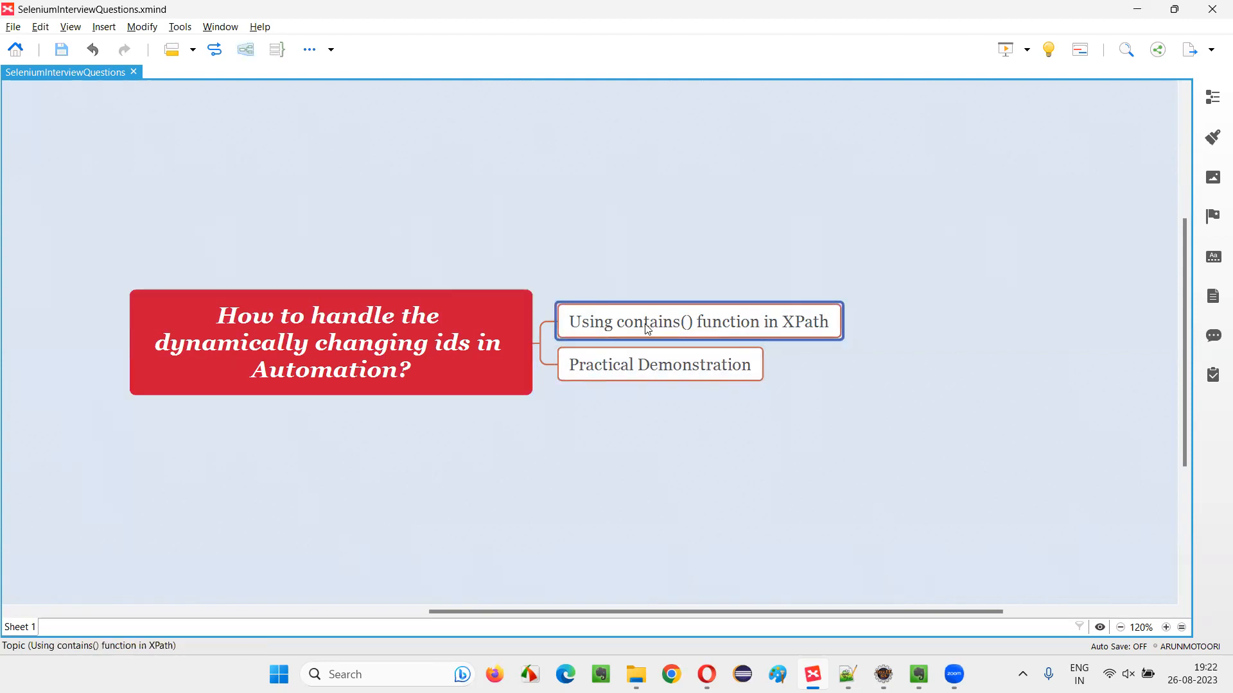
pyautogui.moveTo(650, 337)
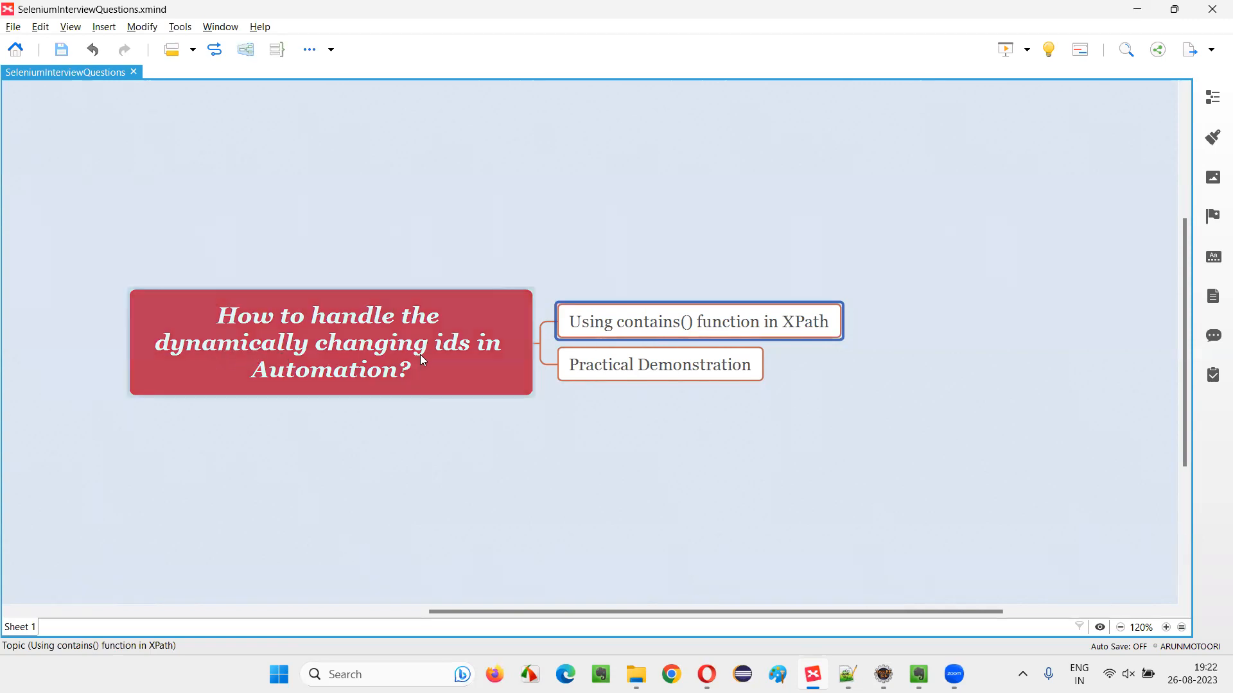
pyautogui.moveTo(386, 357)
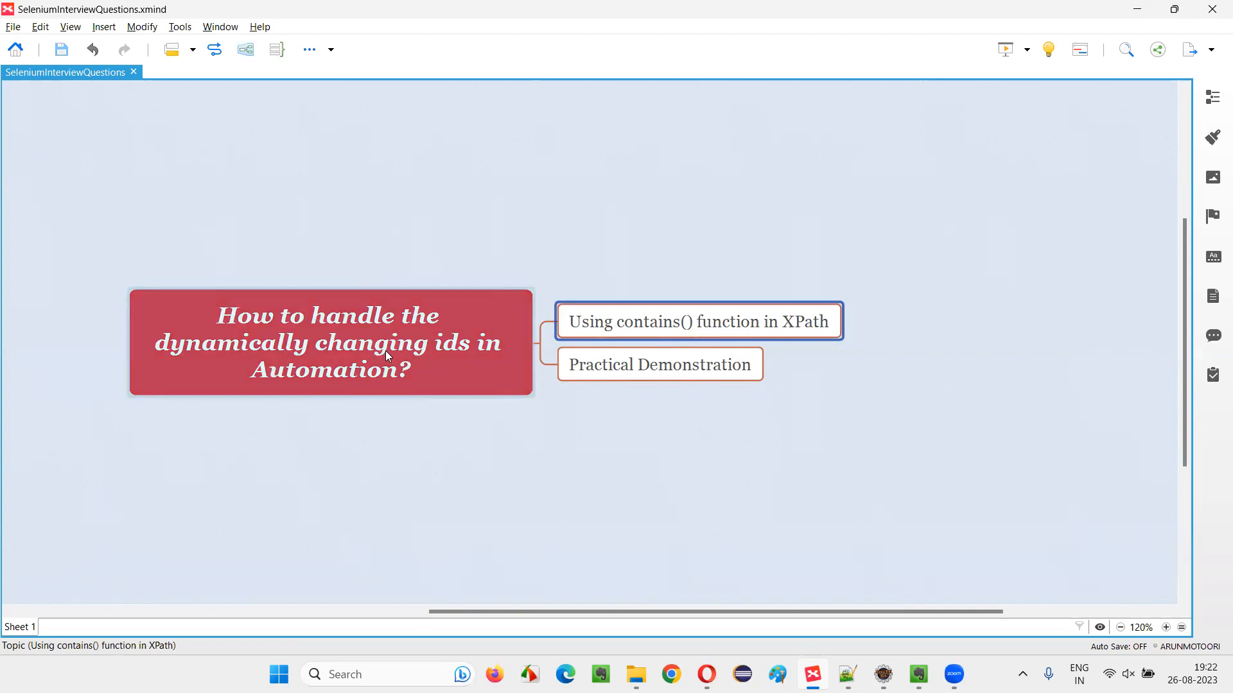
pyautogui.moveTo(447, 363)
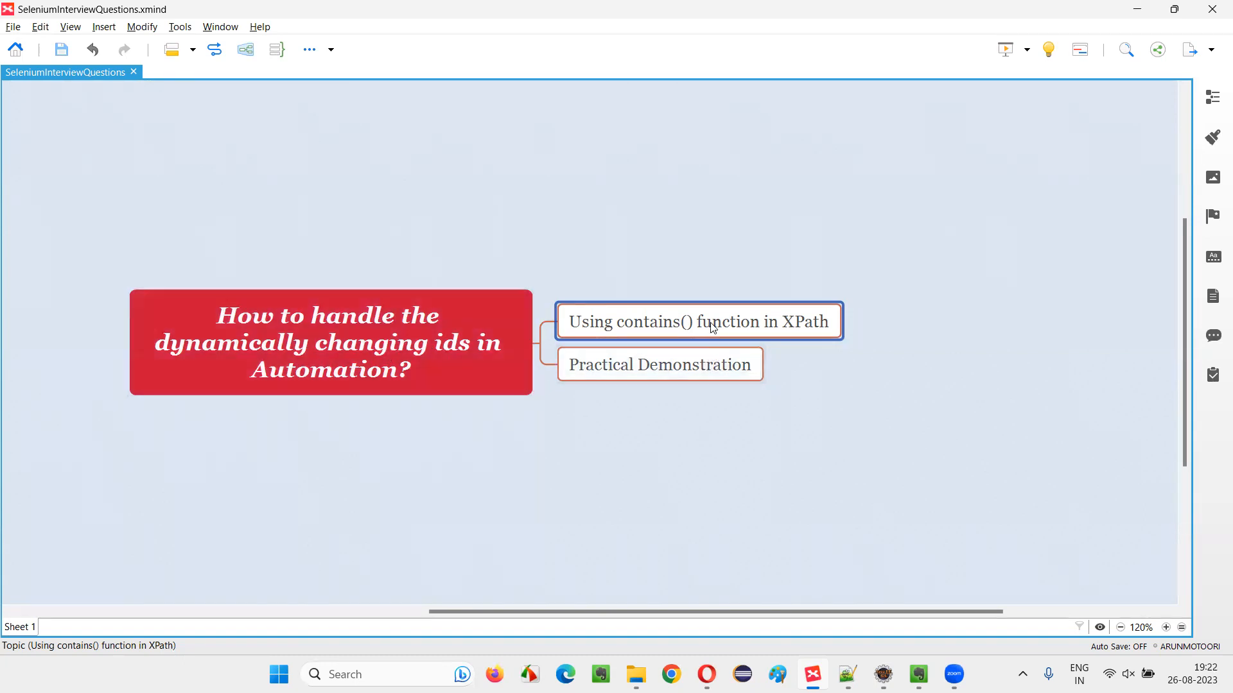
pyautogui.moveTo(678, 332)
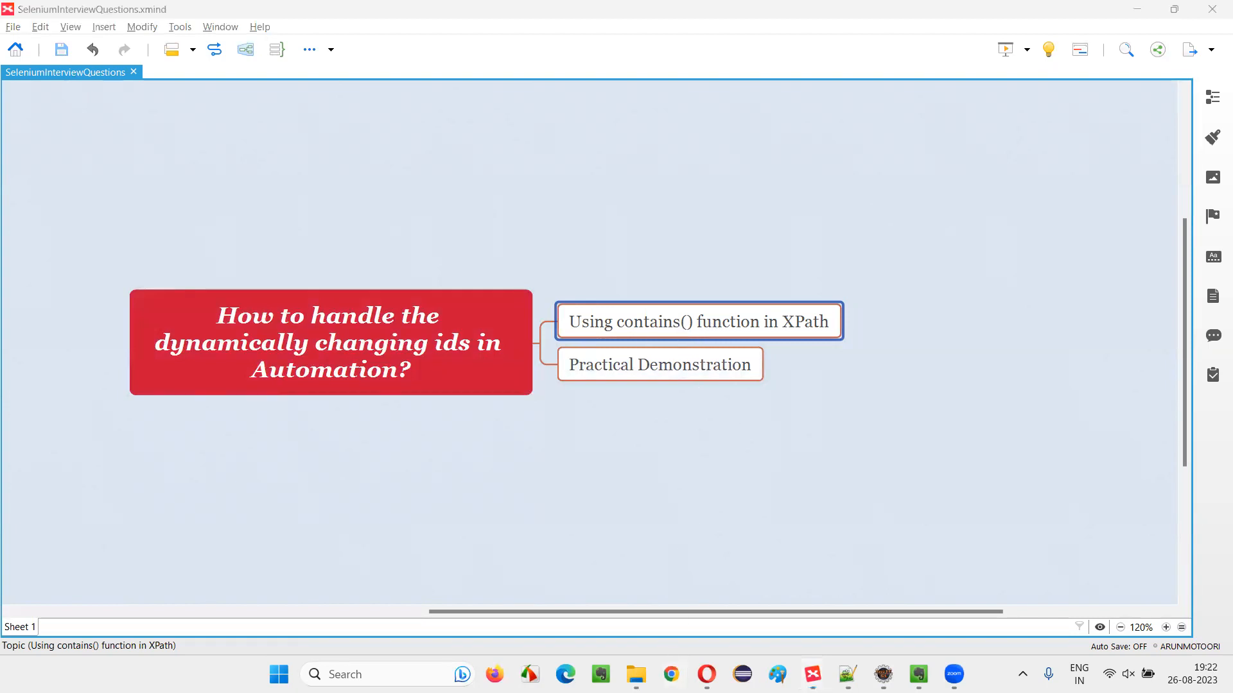
# Step: Switch to Chrome's Facebook login page and bring up the developer tools
pyautogui.click(755, 540)
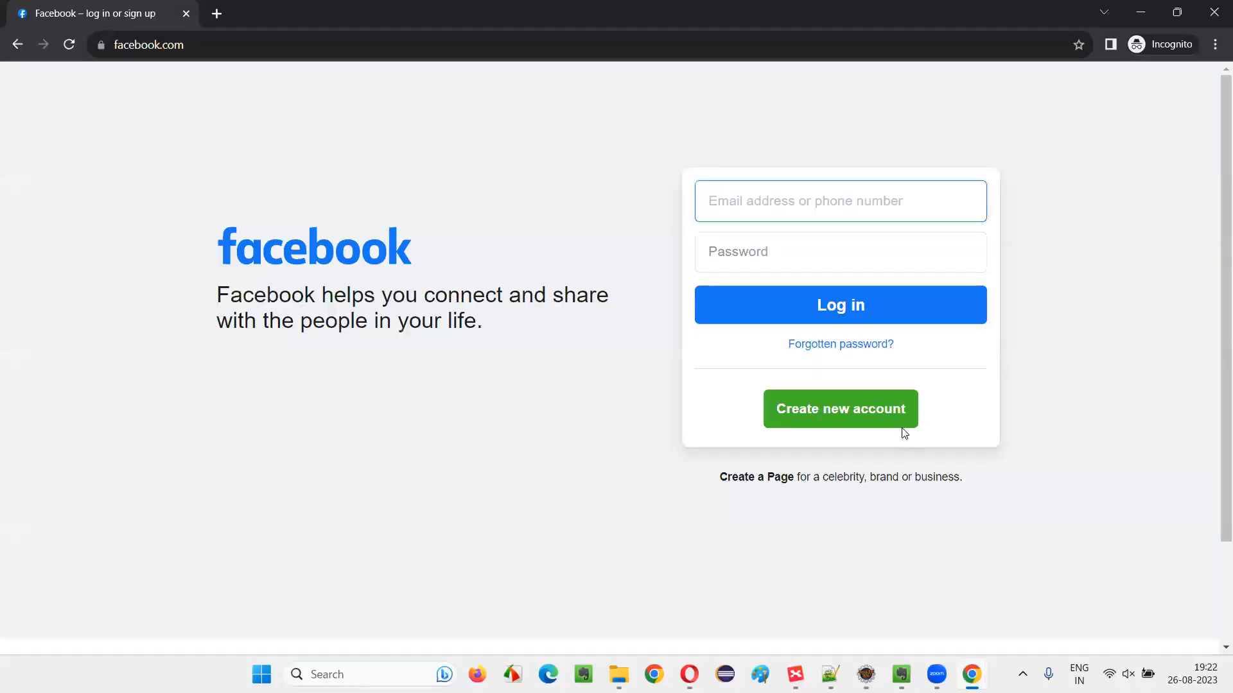
pyautogui.moveTo(752, 308)
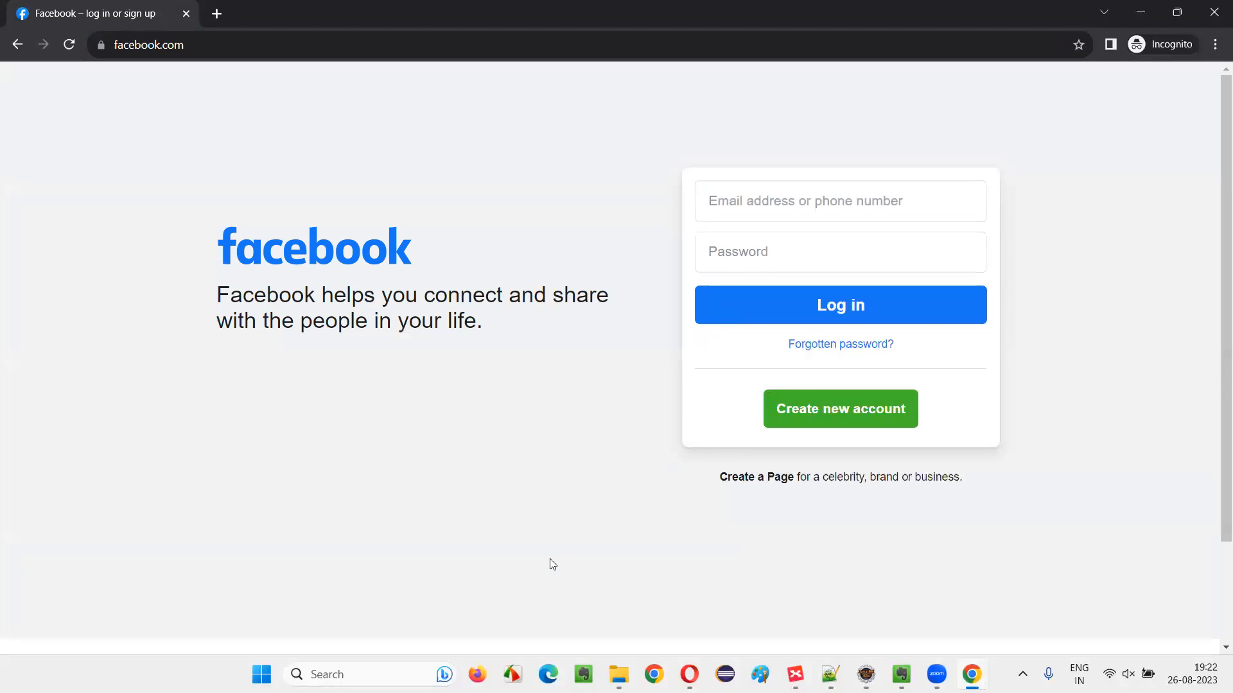
pyautogui.press('F12')
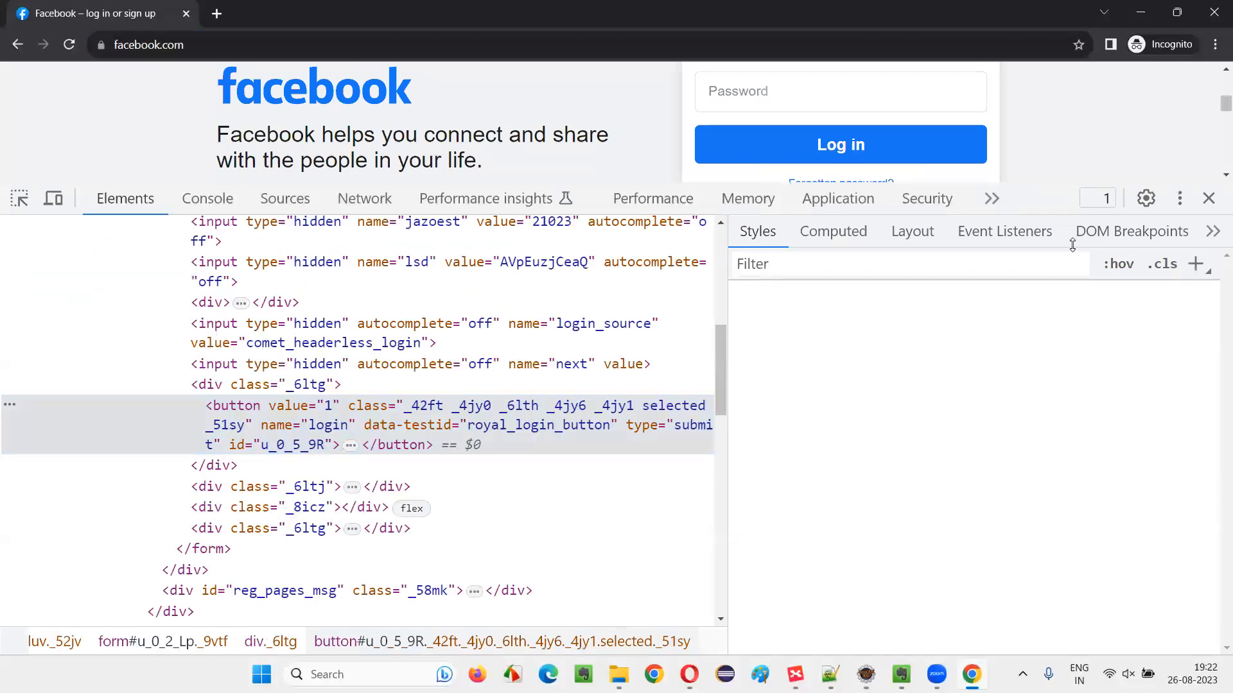
# Step: Inspect the Log in button, select its id value u_0_5_9R and bring up the element find bar
pyautogui.click(653, 198)
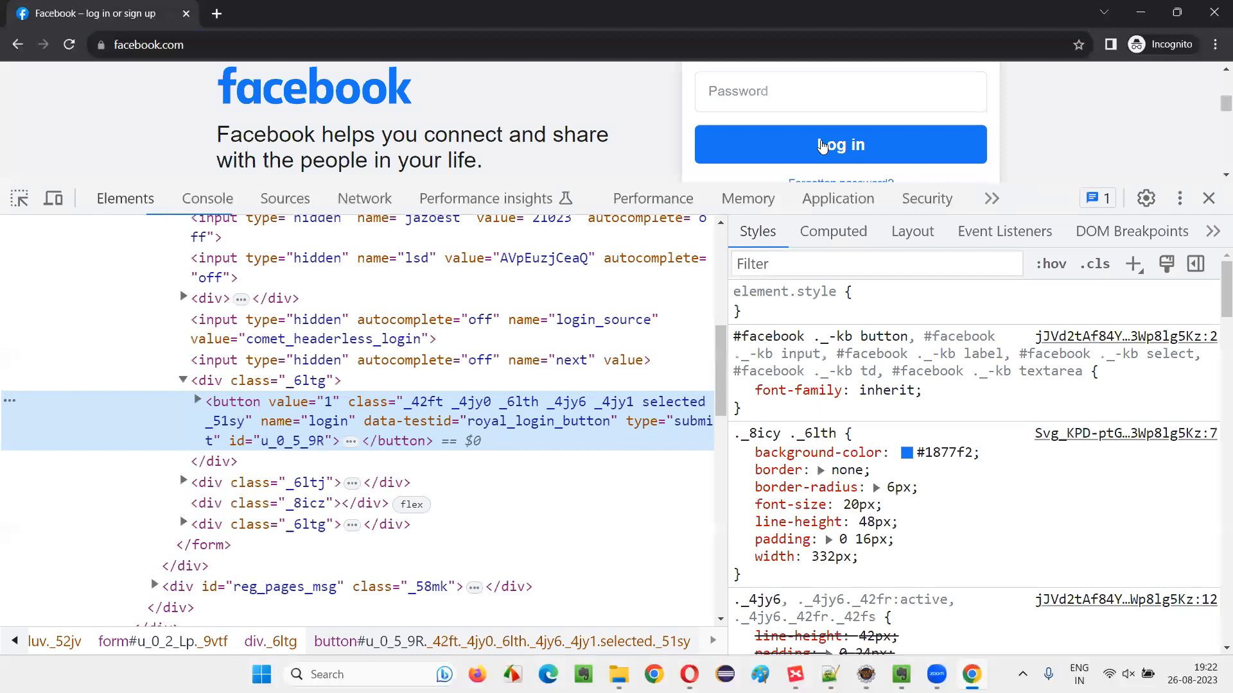
pyautogui.moveTo(823, 143)
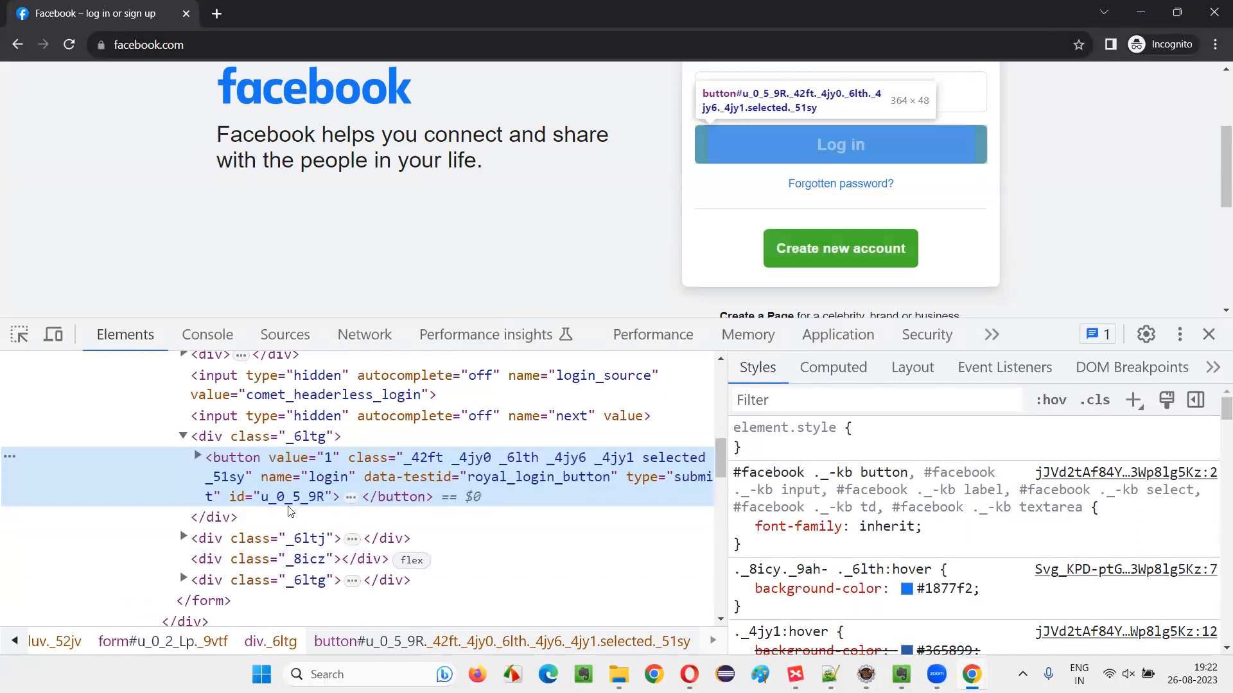
pyautogui.click(198, 457)
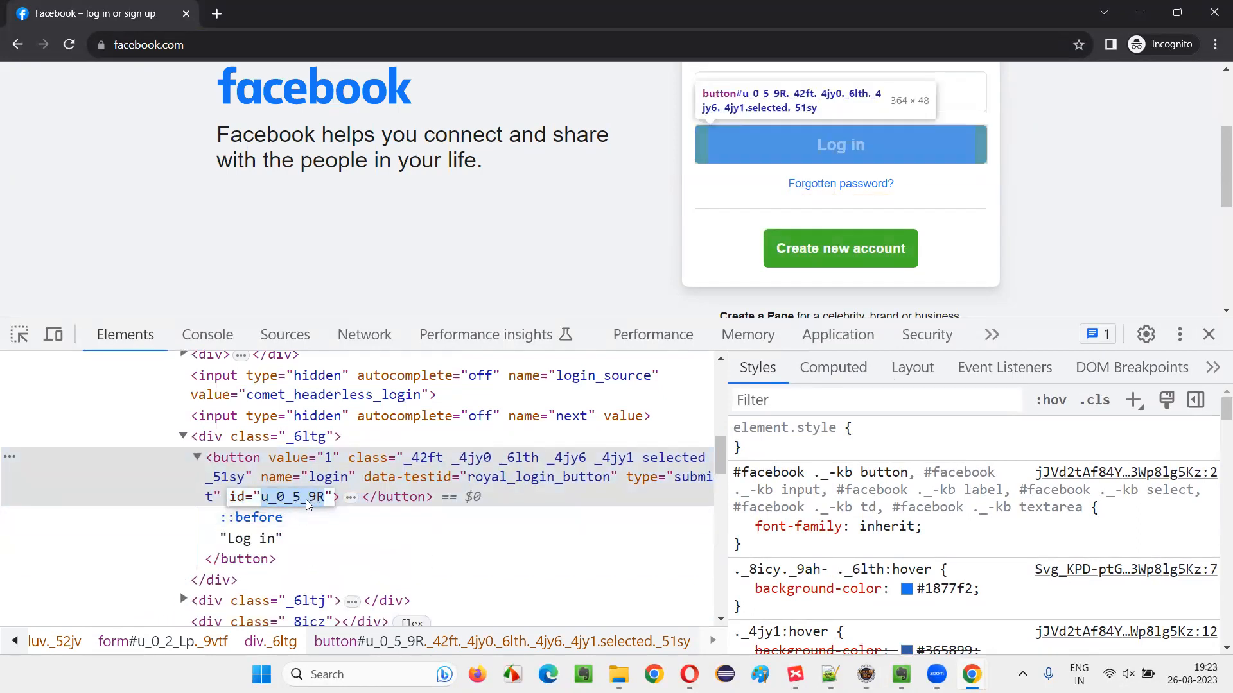
pyautogui.rightClick(306, 497)
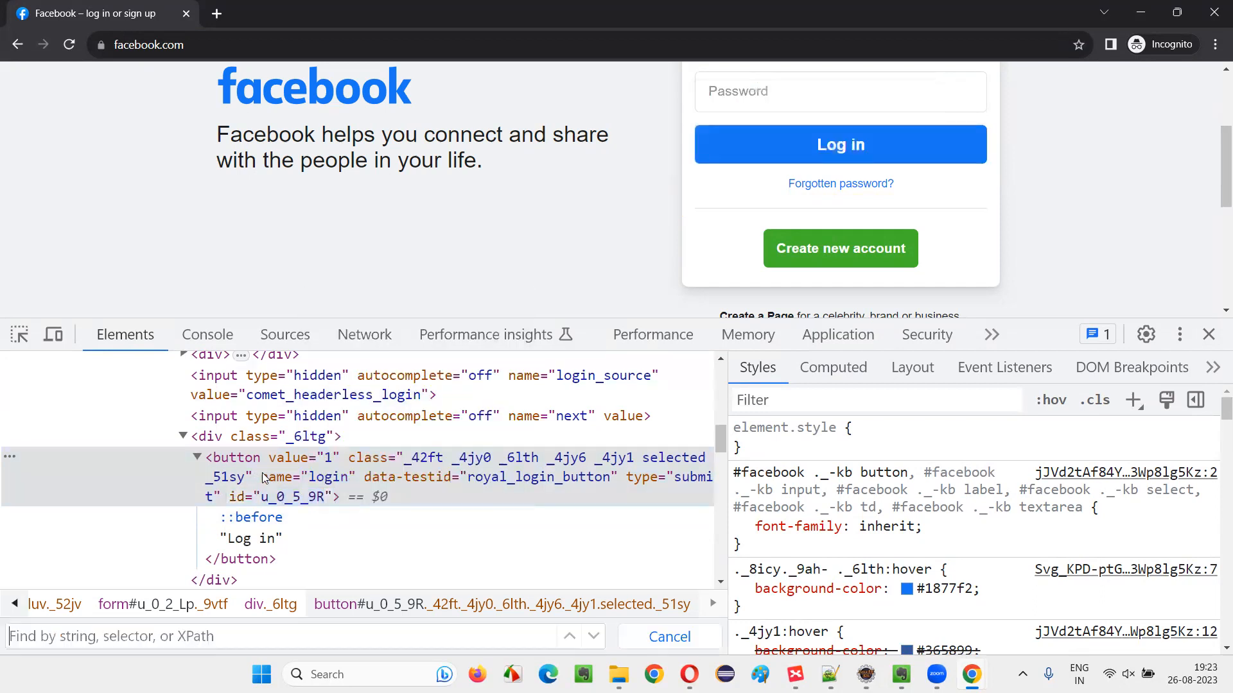
pyautogui.write("//button[@id='u_0_5_9R")
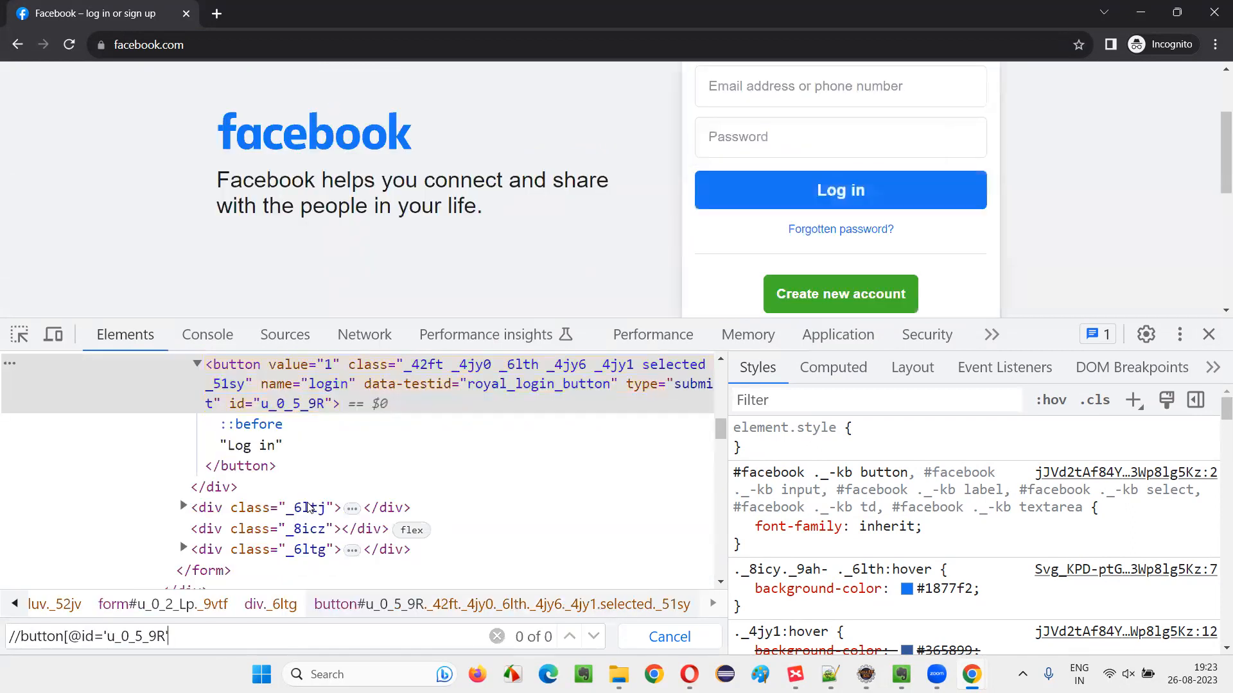
pyautogui.write(']')
pyautogui.press('Enter')
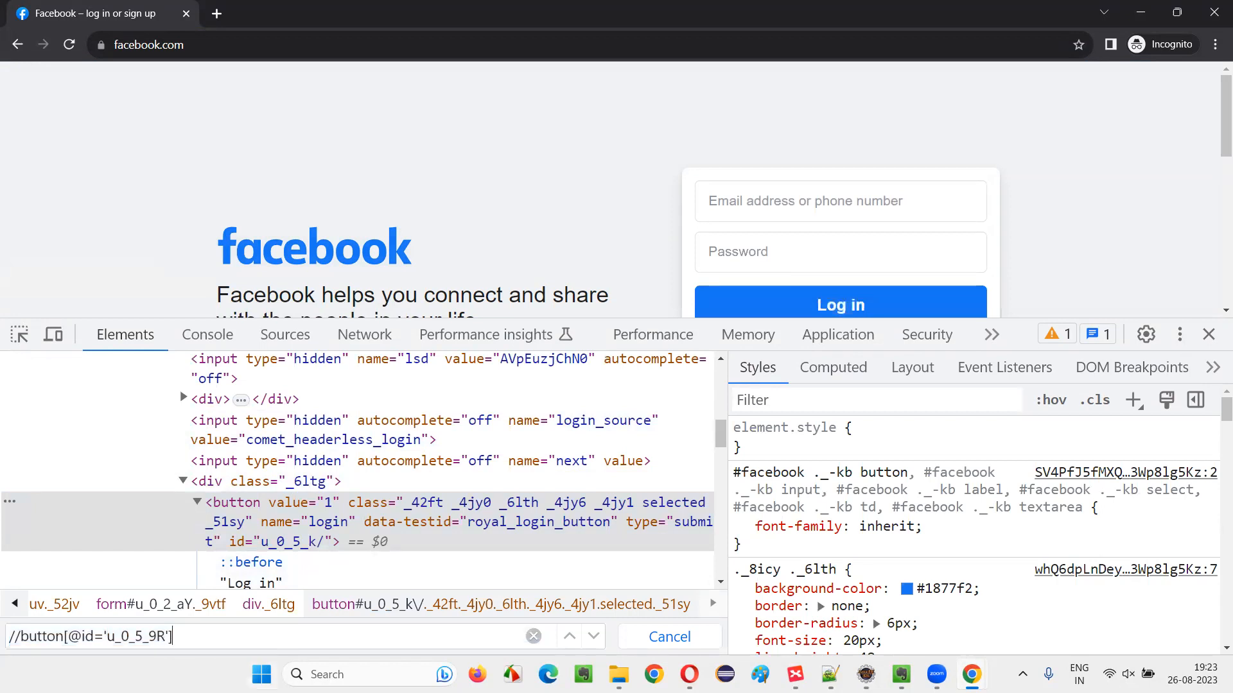
pyautogui.scroll(-3)
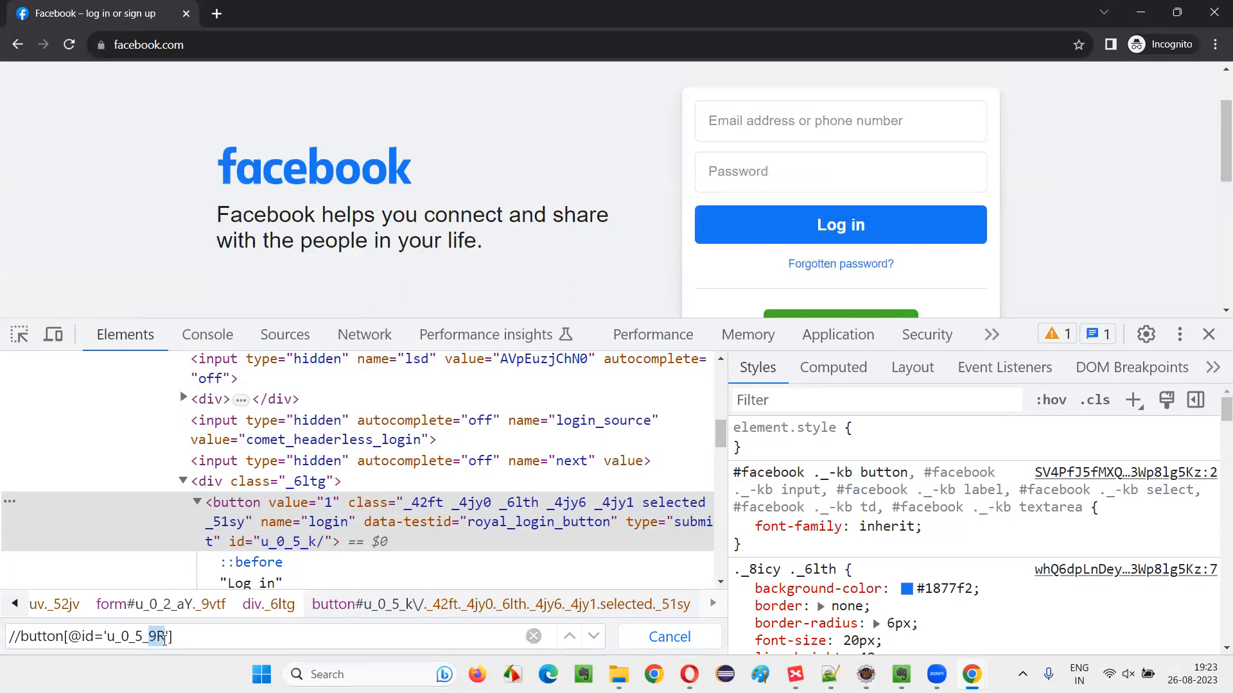
pyautogui.moveTo(309, 550)
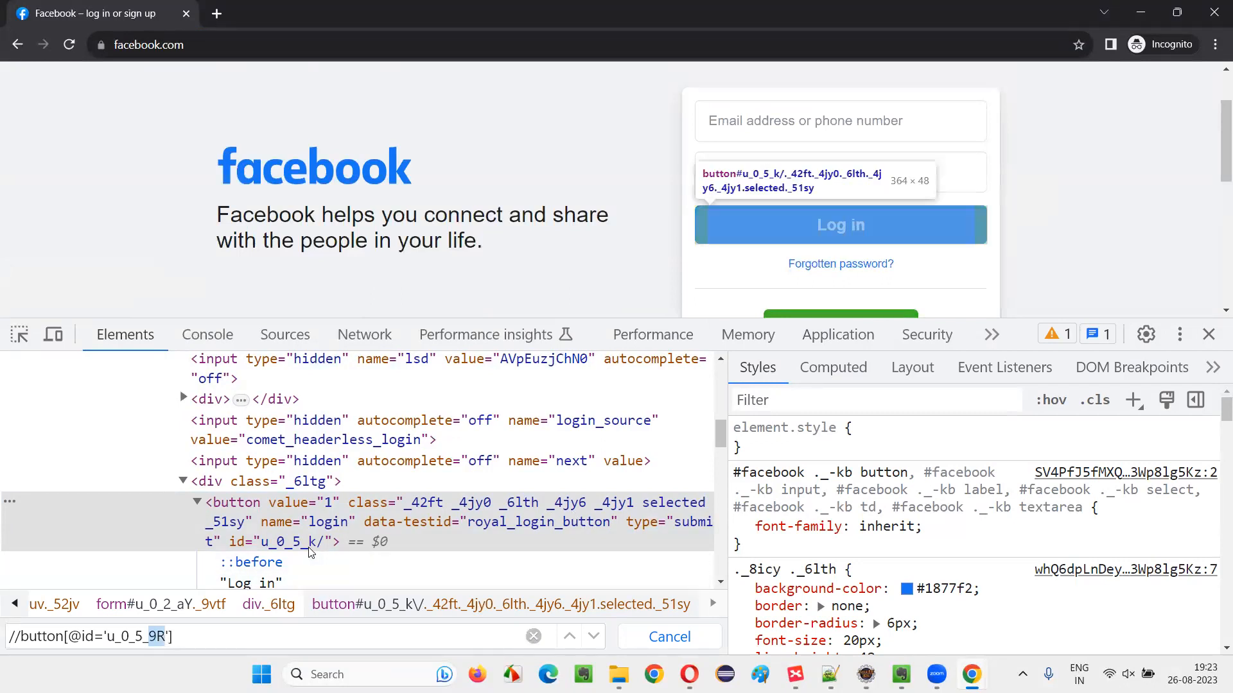
pyautogui.click(69, 43)
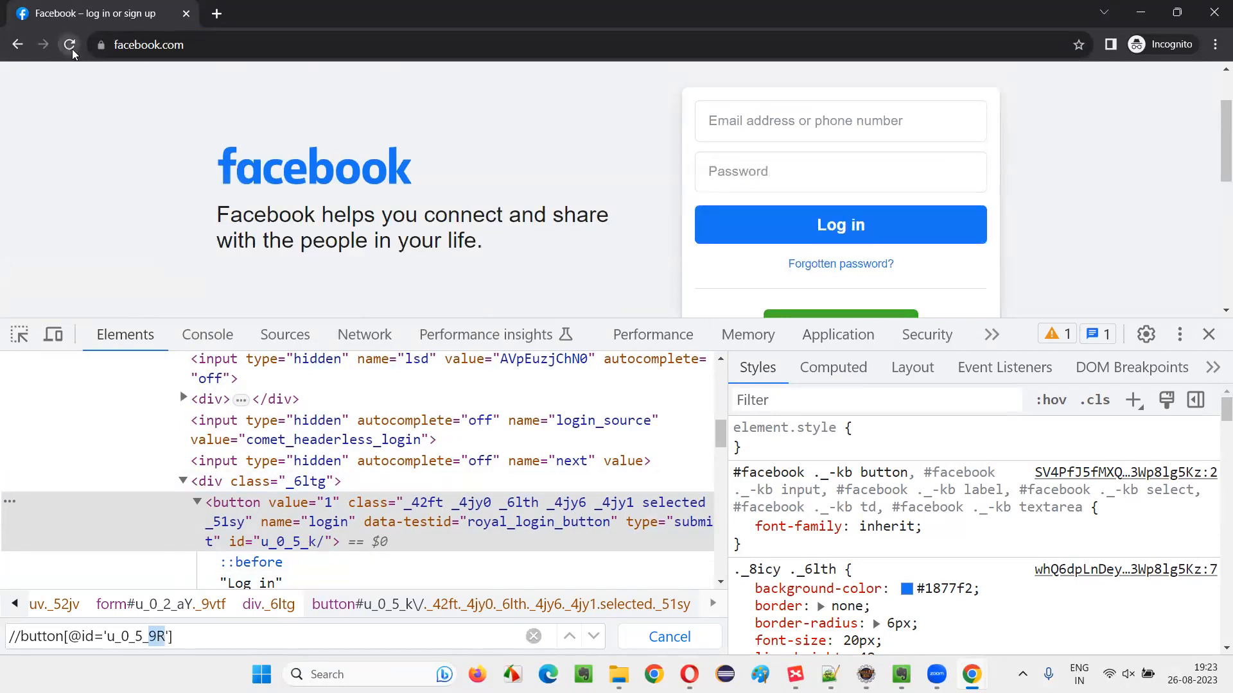
# Step: Reload the page so the Log in button gets a new id
pyautogui.click(69, 43)
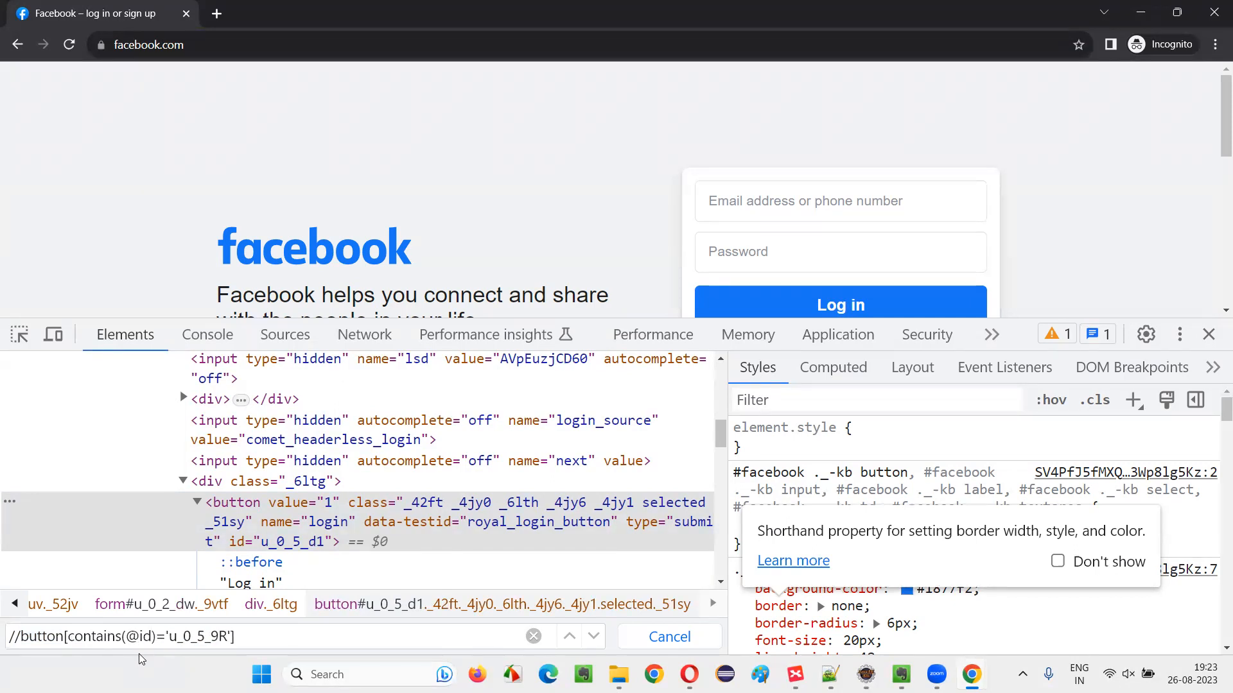
pyautogui.write(',')
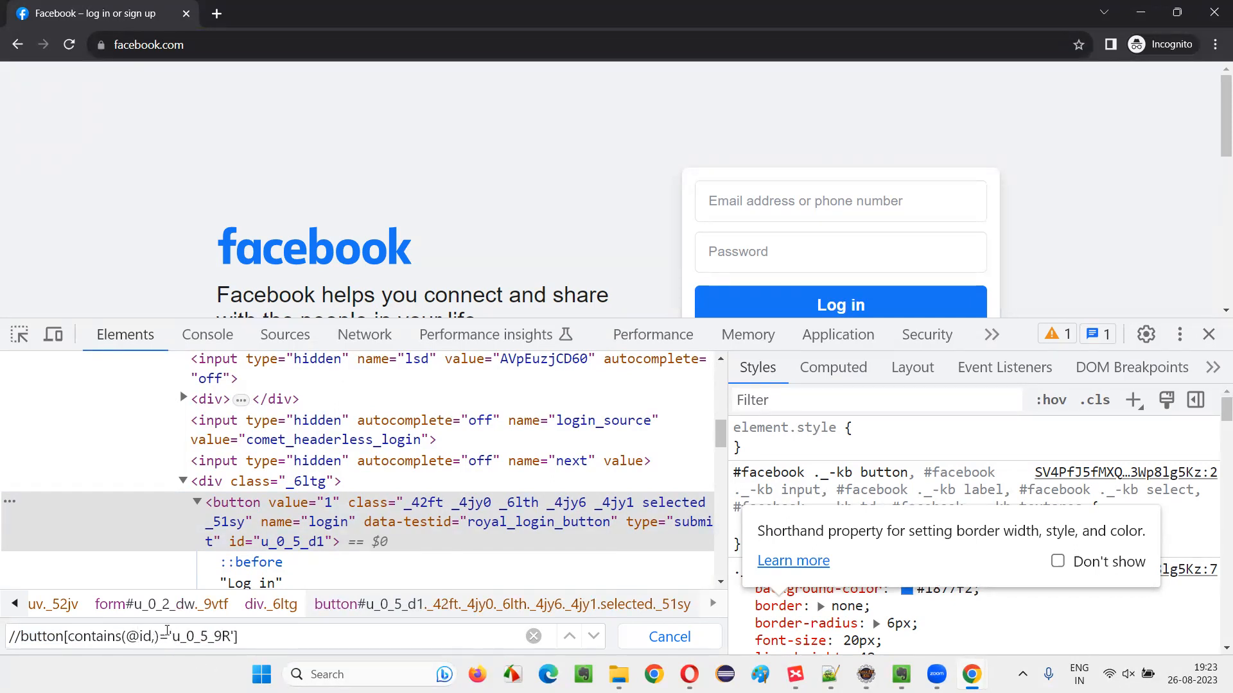
pyautogui.doubleClick(202, 636)
pyautogui.write(')')
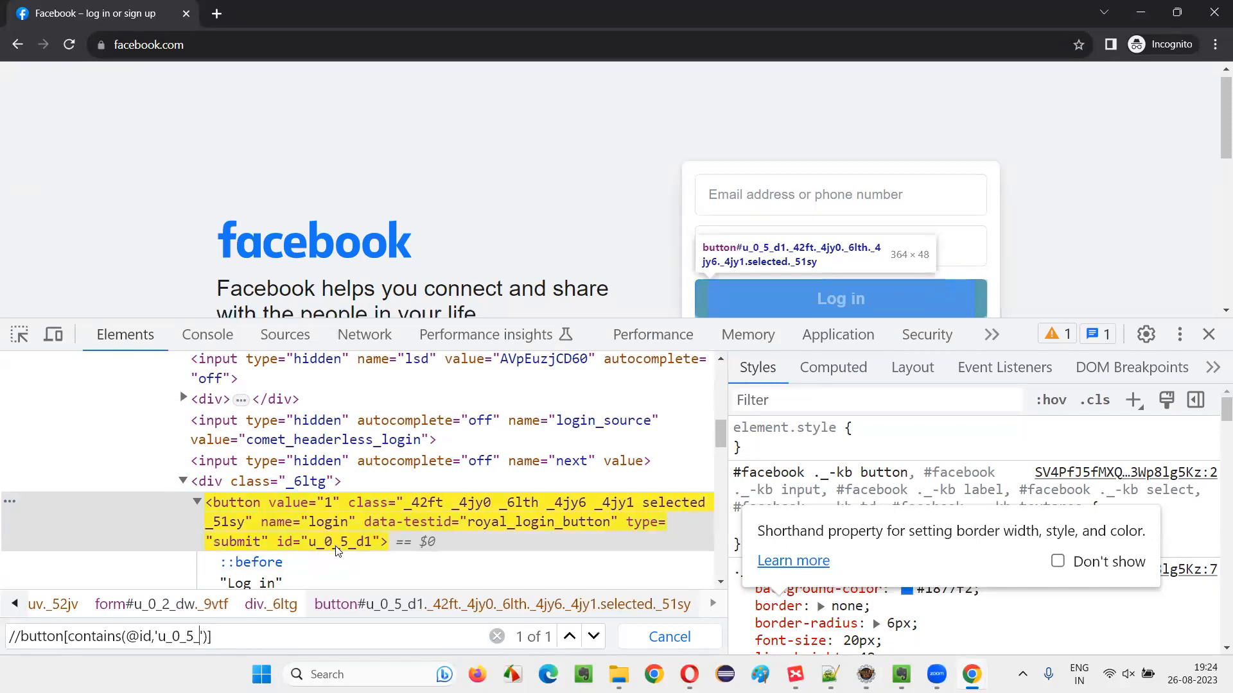
pyautogui.moveTo(247, 627)
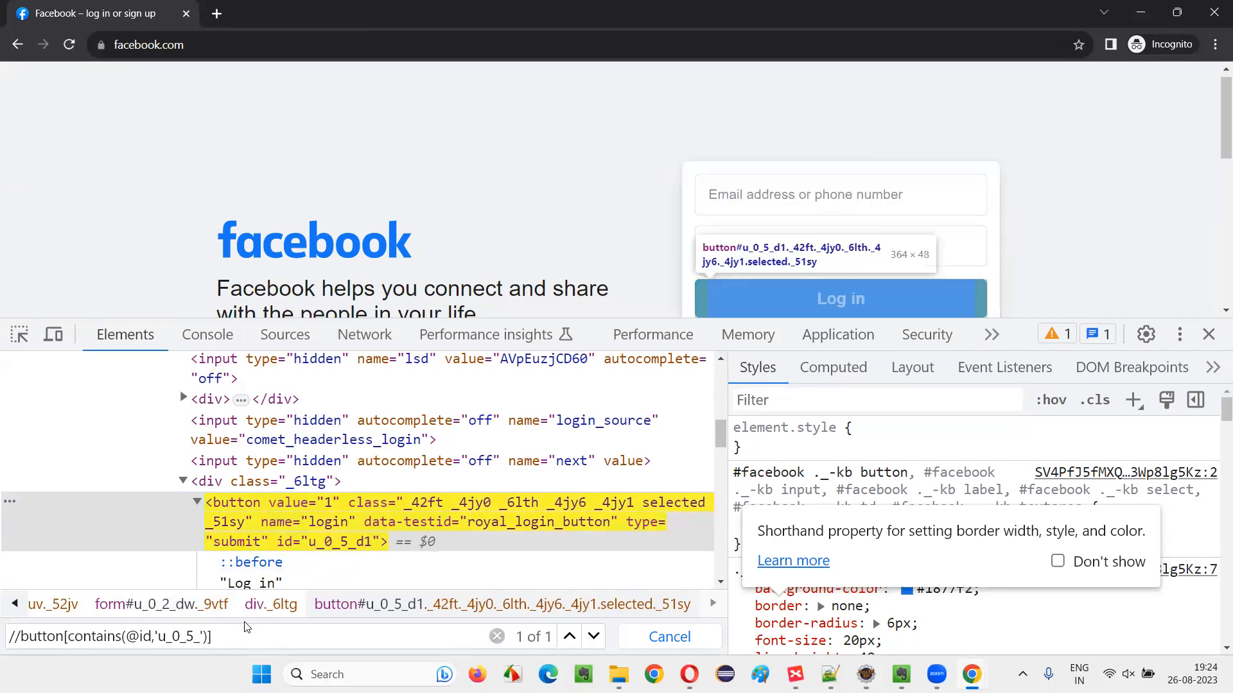
pyautogui.click(69, 44)
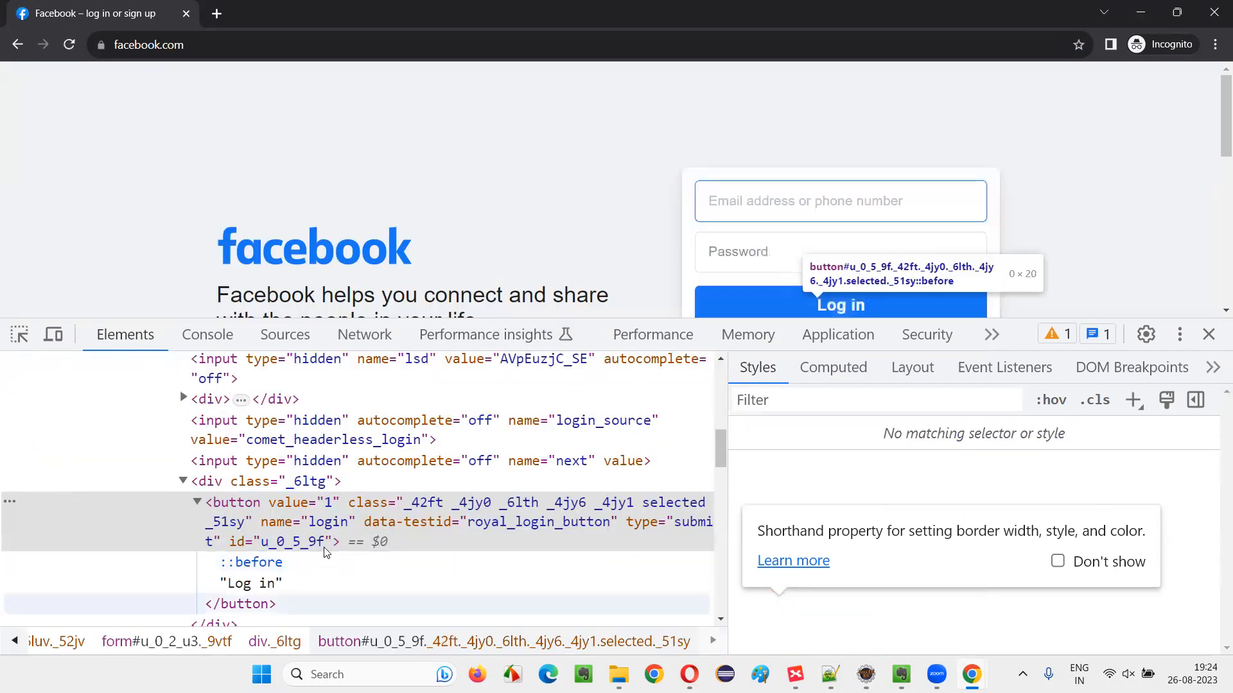
pyautogui.write("//button[contains(@id,'u_0_5_')]")
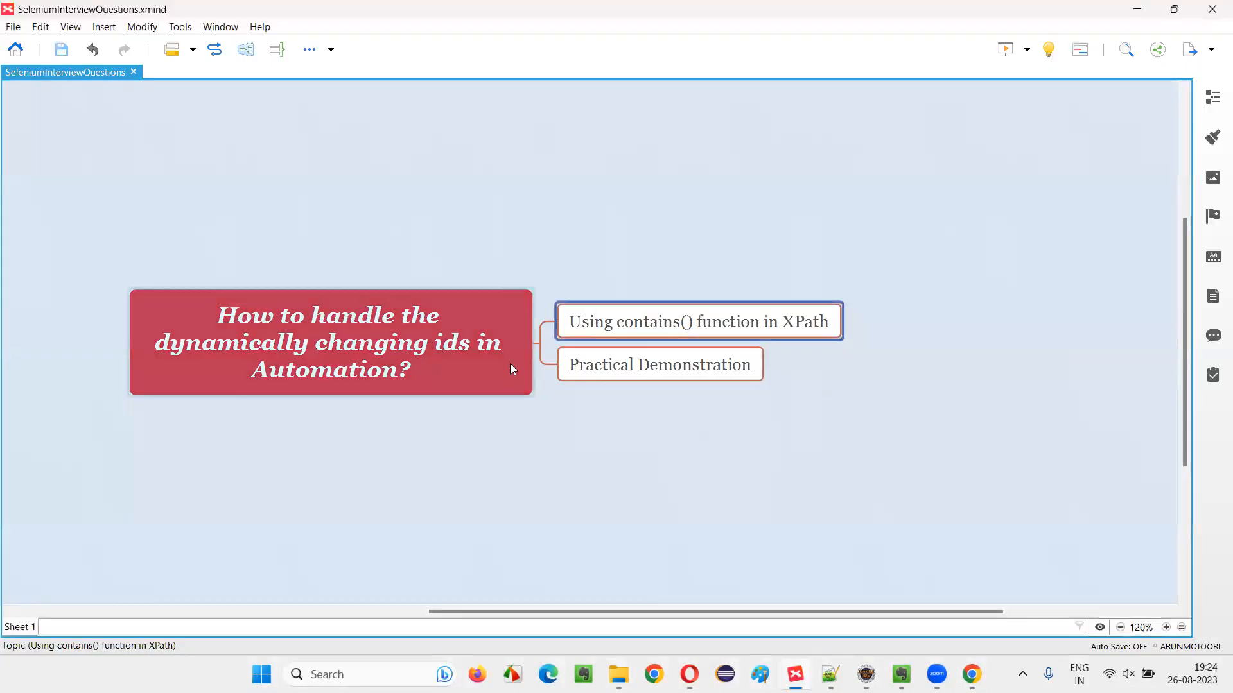
# Step: Select the central question topic about dynamically changing ids in the XMind map
pyautogui.click(326, 351)
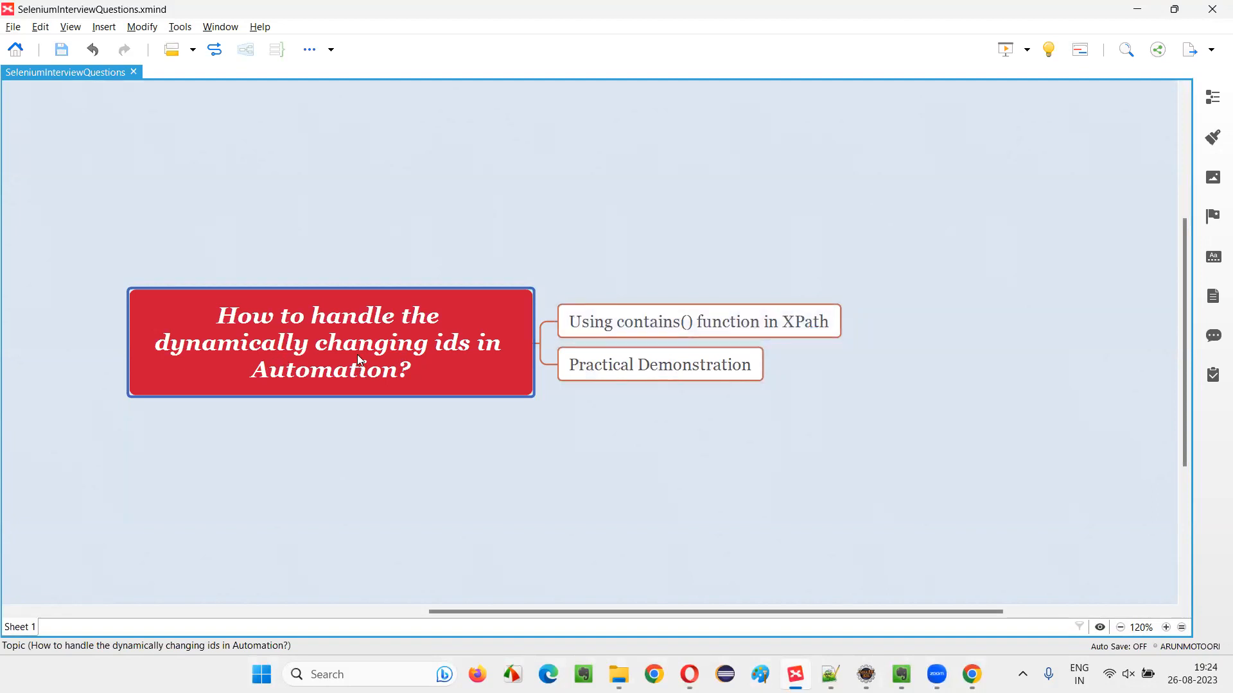
pyautogui.moveTo(375, 394)
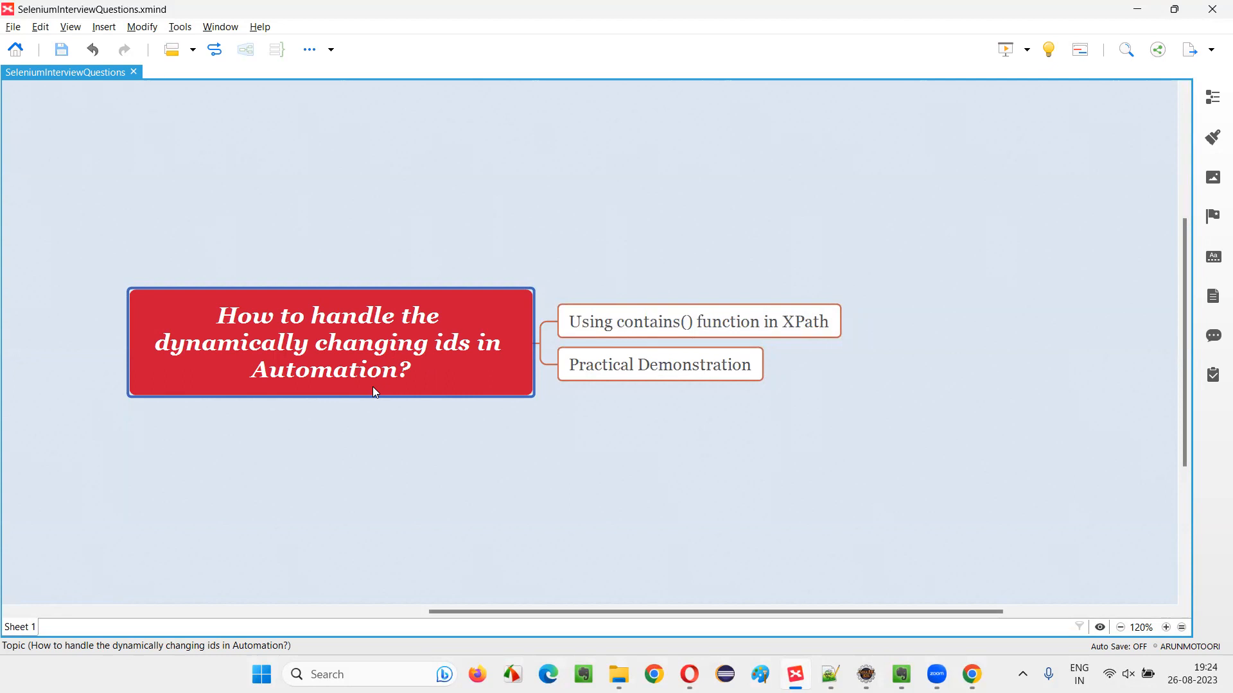
pyautogui.moveTo(313, 260)
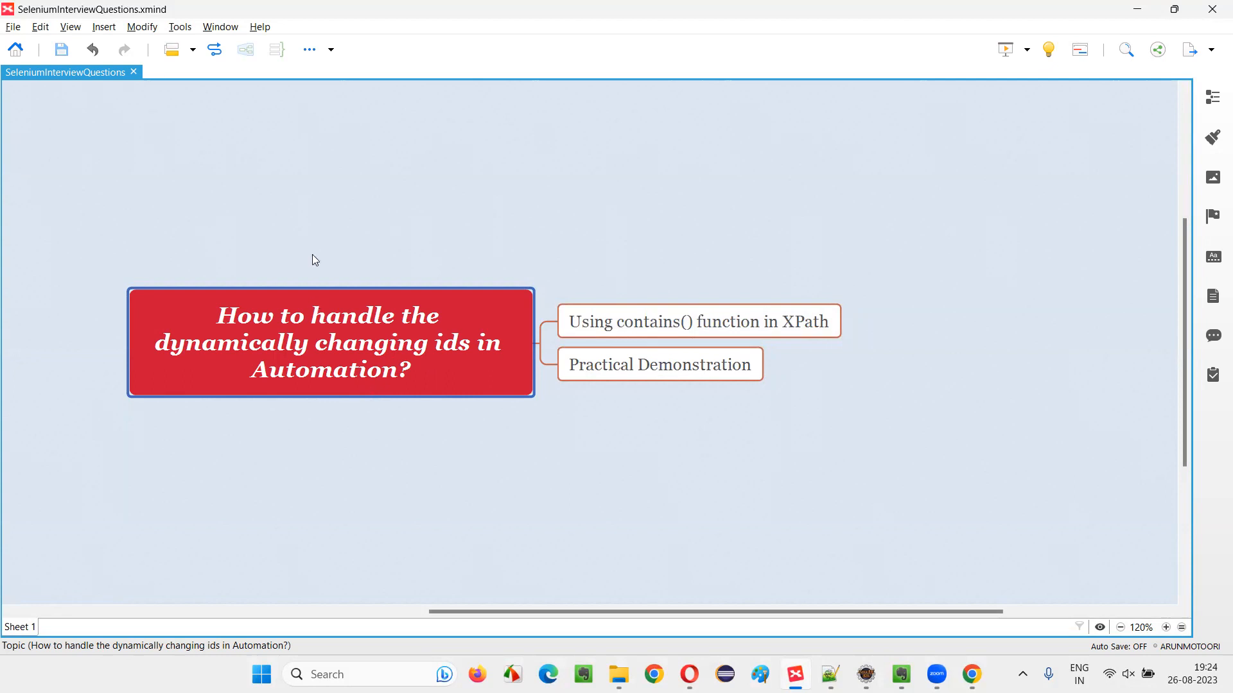